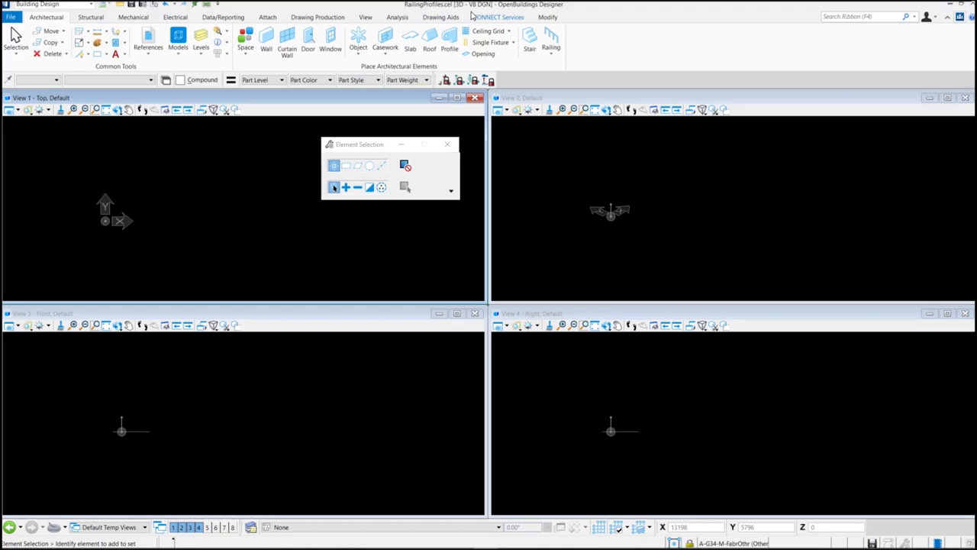
{"action": "mouse_move", "coordinate": [397, 17]}
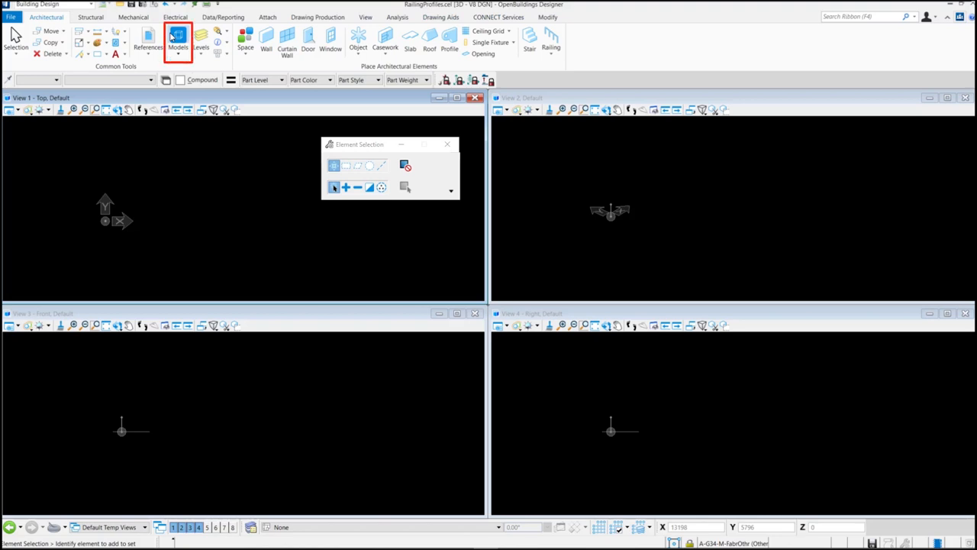
Step: Start a new model from the Models list and name it 'Wooden handrail square 50'
{"action": "left_click", "coordinate": [177, 38]}
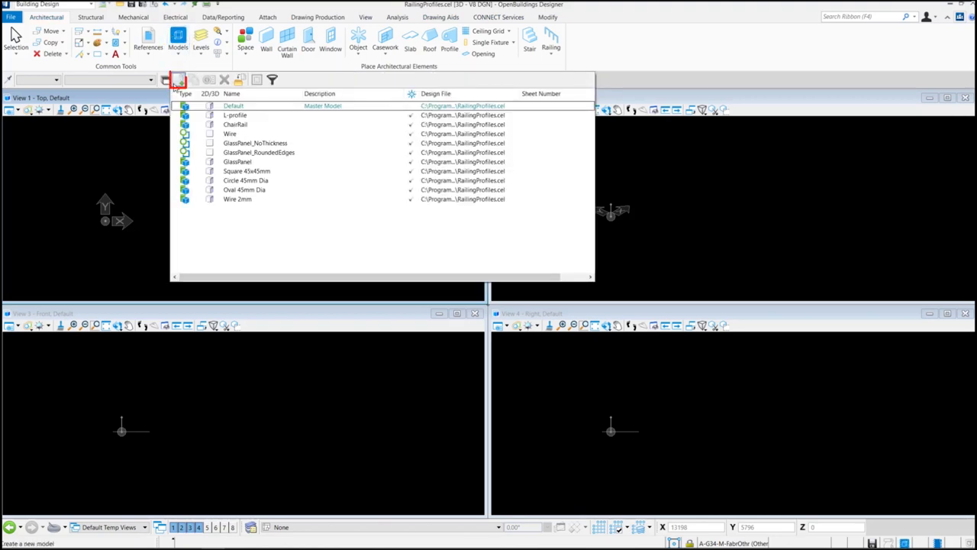
{"action": "left_click", "coordinate": [177, 79]}
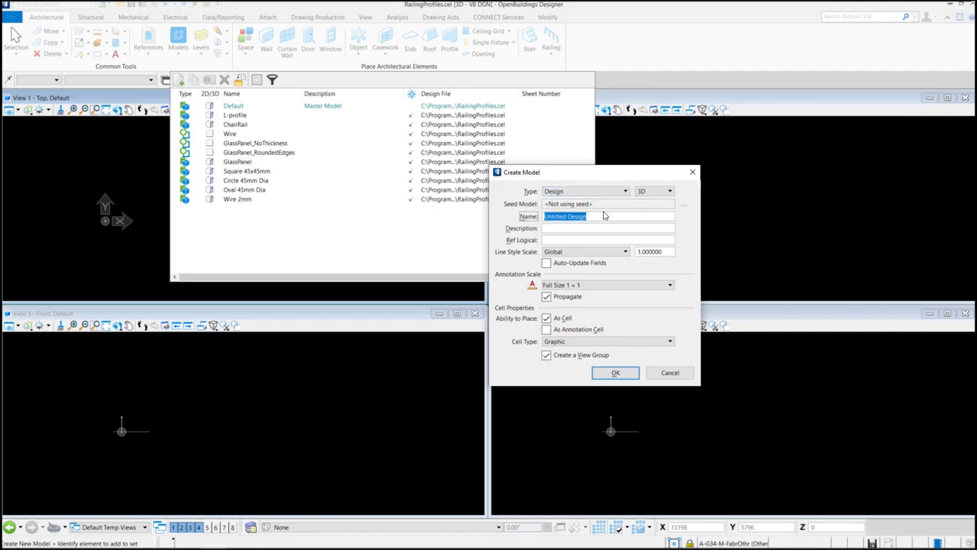
{"action": "type", "text": "Wooden handrail square"}
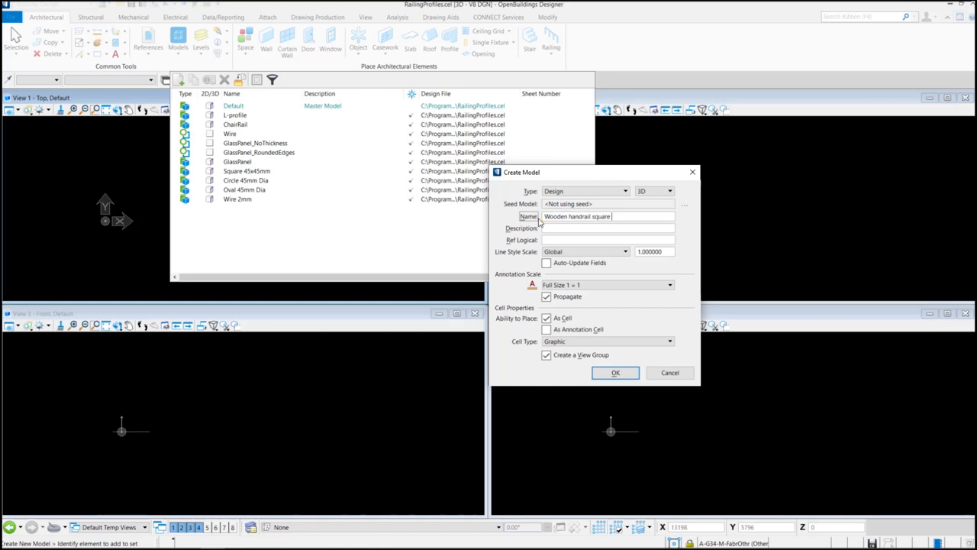
{"action": "type", "text": "50"}
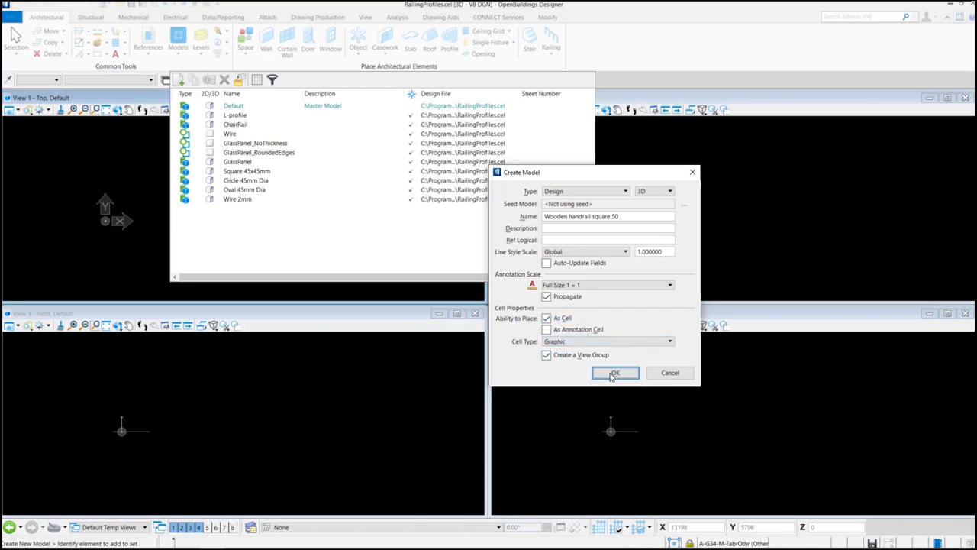
Step: Confirm the new model and begin a square block from its first corner in the top view
{"action": "left_click", "coordinate": [614, 372]}
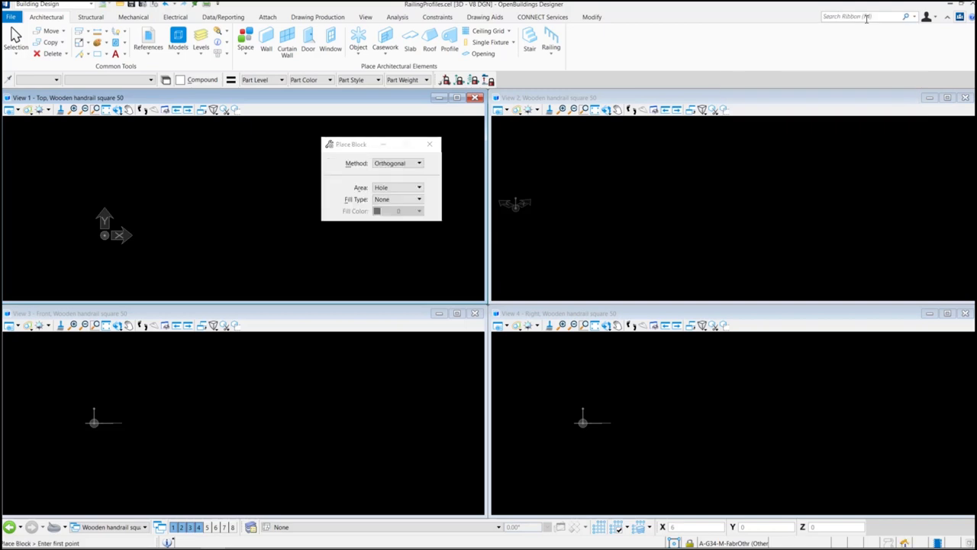
{"action": "left_click", "coordinate": [103, 226]}
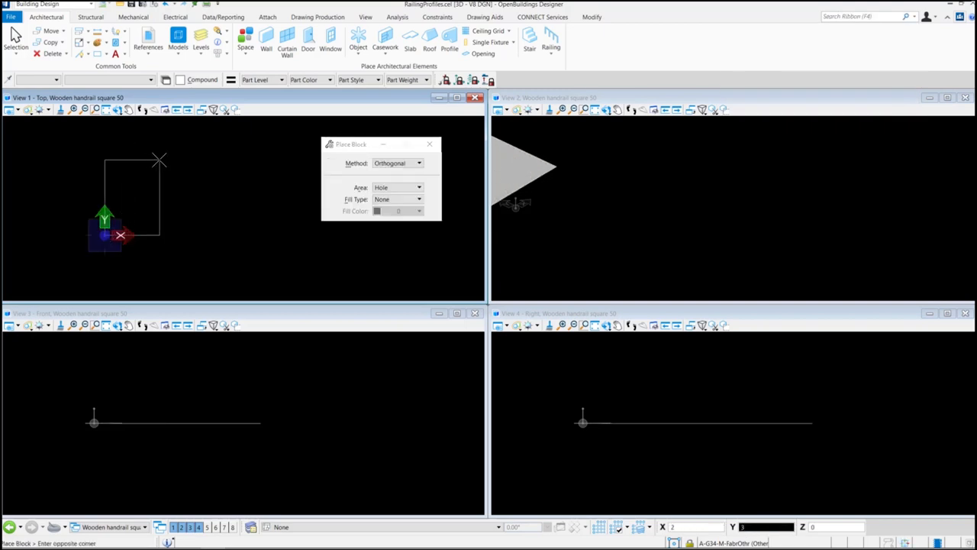
{"action": "mouse_move", "coordinate": [183, 161]}
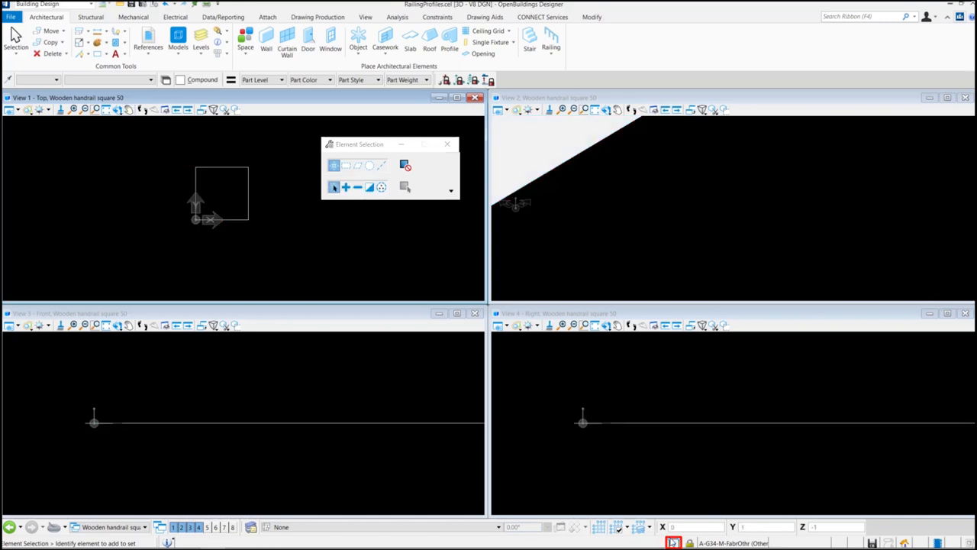
Step: Select the square outline and move it to a new position relative to the model origin
{"action": "left_click", "coordinate": [675, 526]}
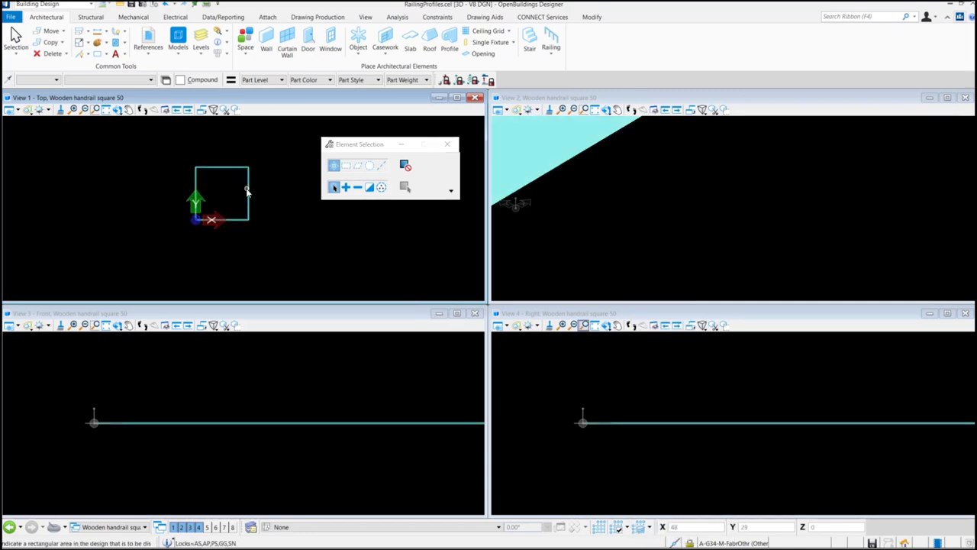
{"action": "right_click", "coordinate": [222, 196]}
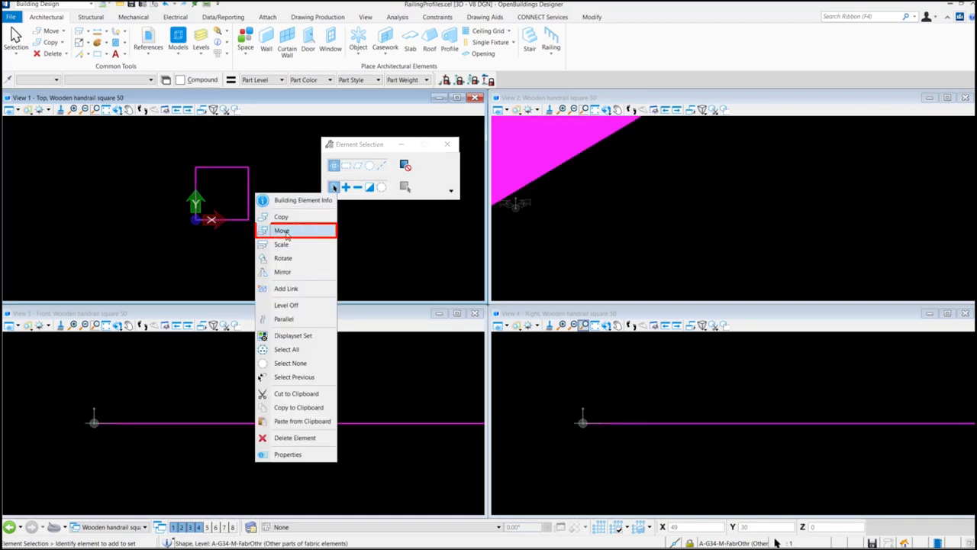
{"action": "left_click", "coordinate": [281, 231]}
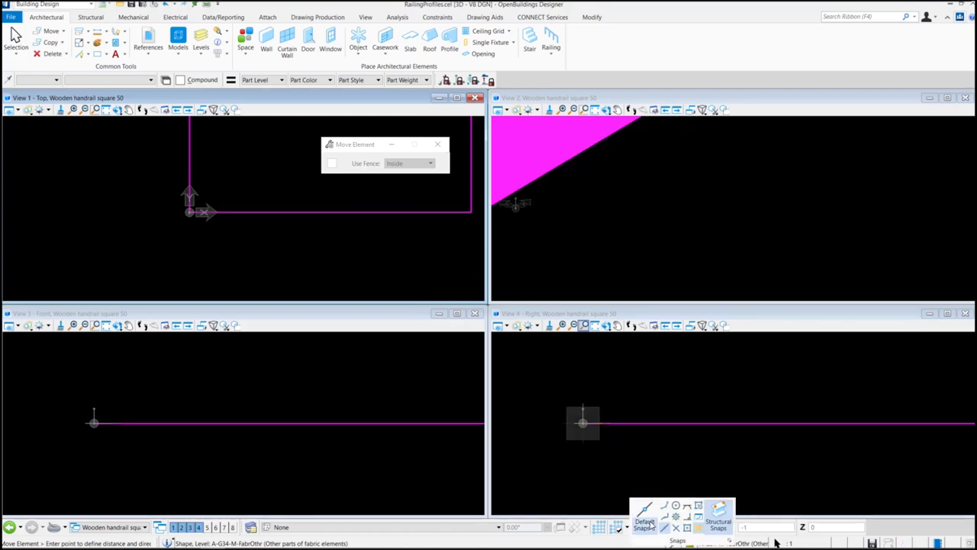
{"action": "left_click", "coordinate": [644, 506]}
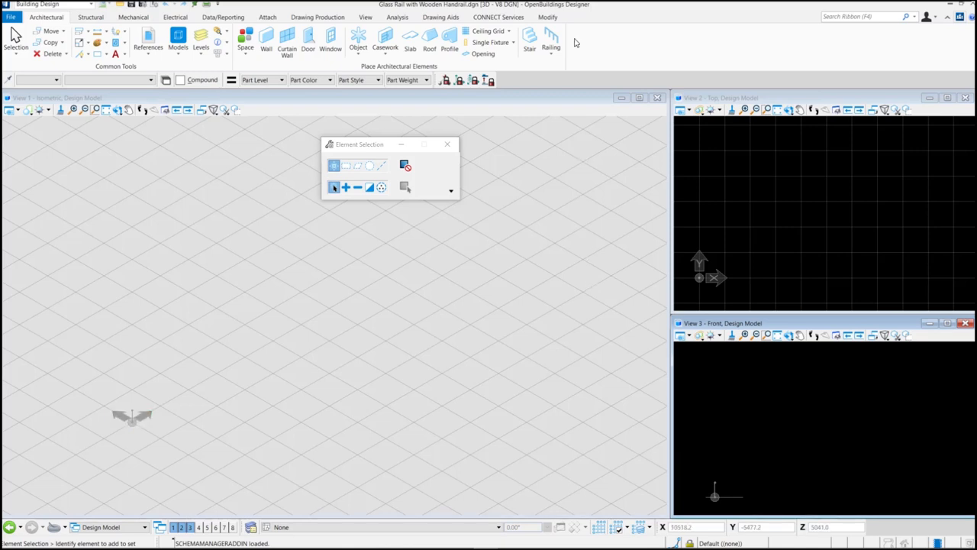
Step: Start the Railing tool and edit the Cable Rail catalog item's construction settings
{"action": "left_click", "coordinate": [549, 38]}
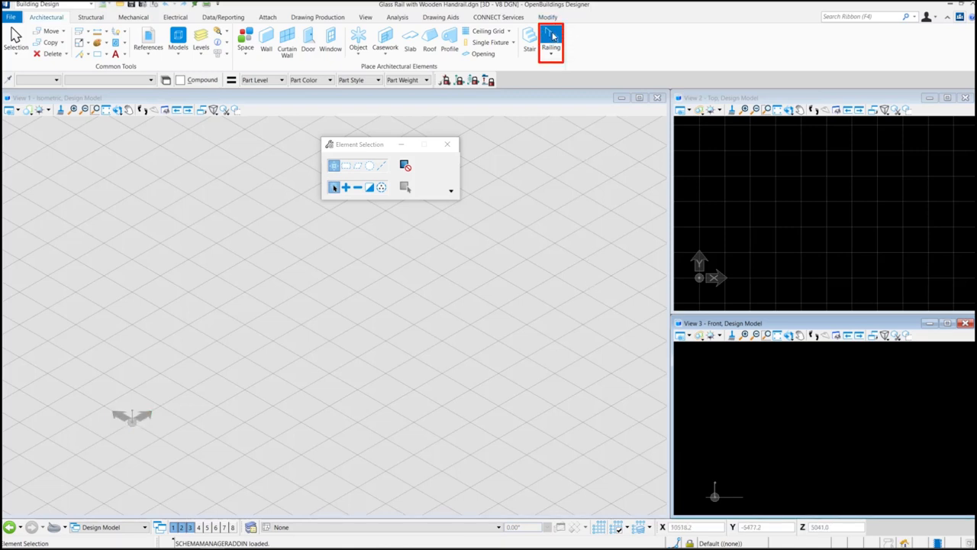
{"action": "left_click", "coordinate": [550, 43]}
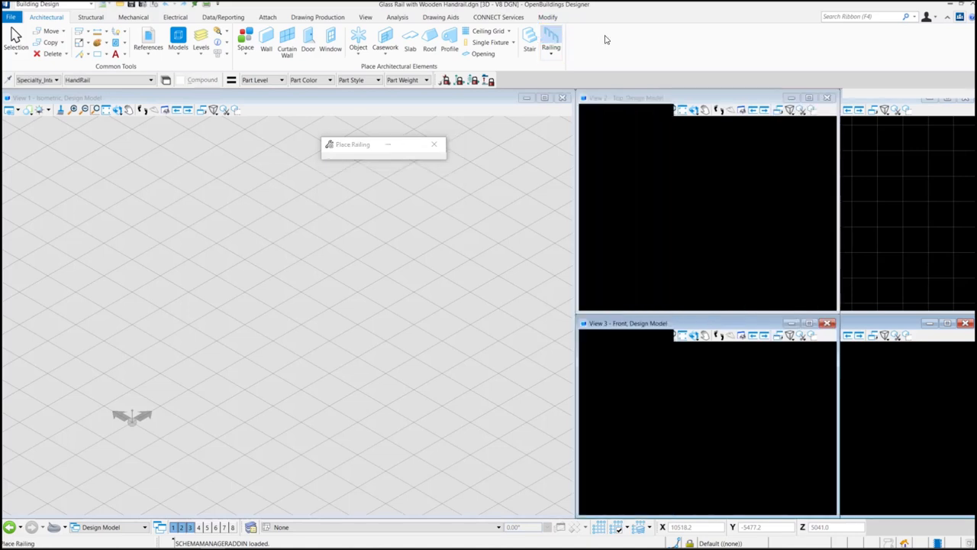
{"action": "left_click", "coordinate": [549, 43]}
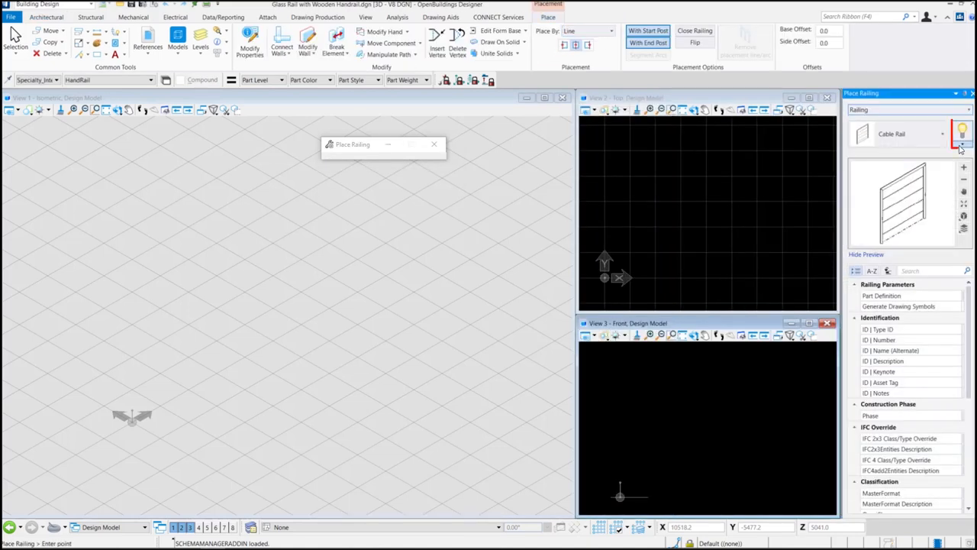
{"action": "left_click", "coordinate": [962, 135]}
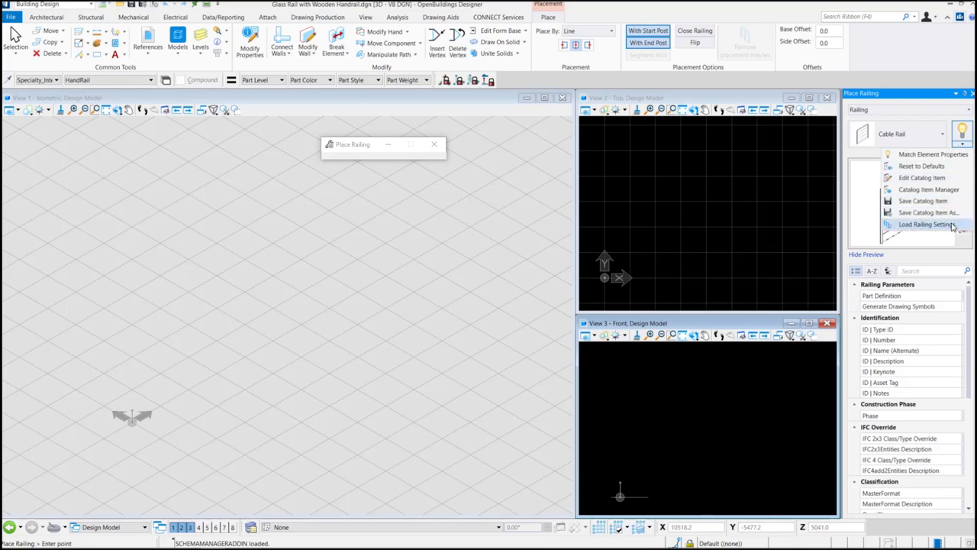
{"action": "left_click", "coordinate": [925, 223]}
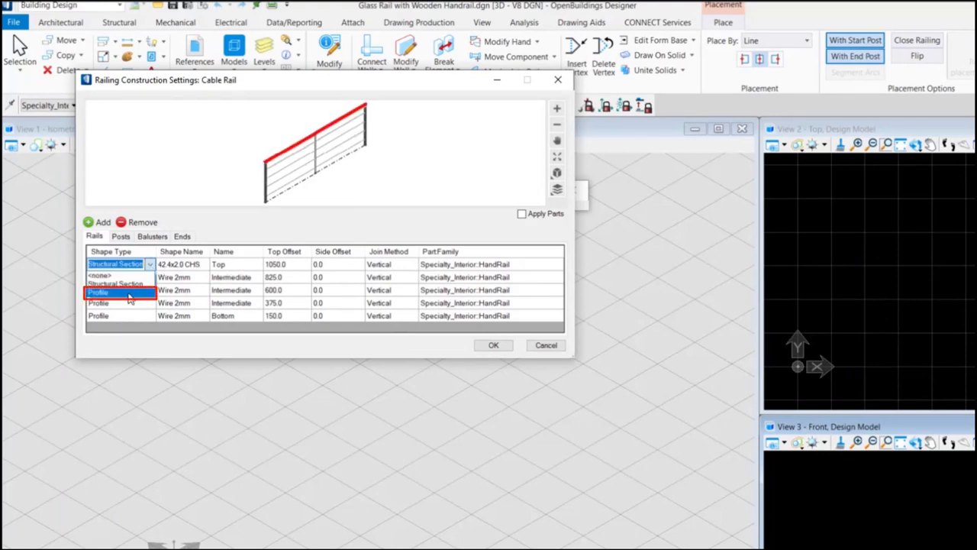
Step: Set top and bottom rails to the Wooden handrail square 50 profile and intermediate rows to <none>
{"action": "left_click", "coordinate": [98, 292]}
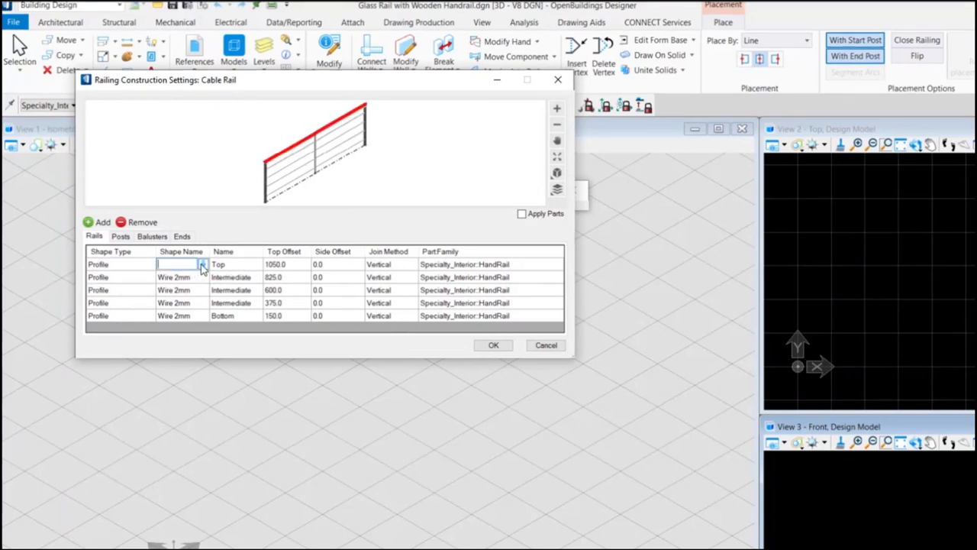
{"action": "left_click", "coordinate": [201, 264]}
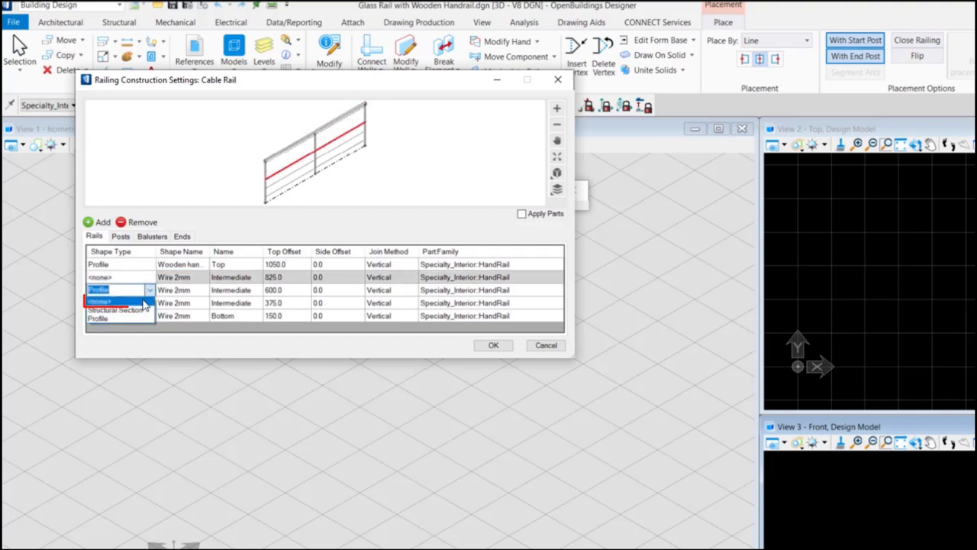
{"action": "left_click", "coordinate": [97, 310]}
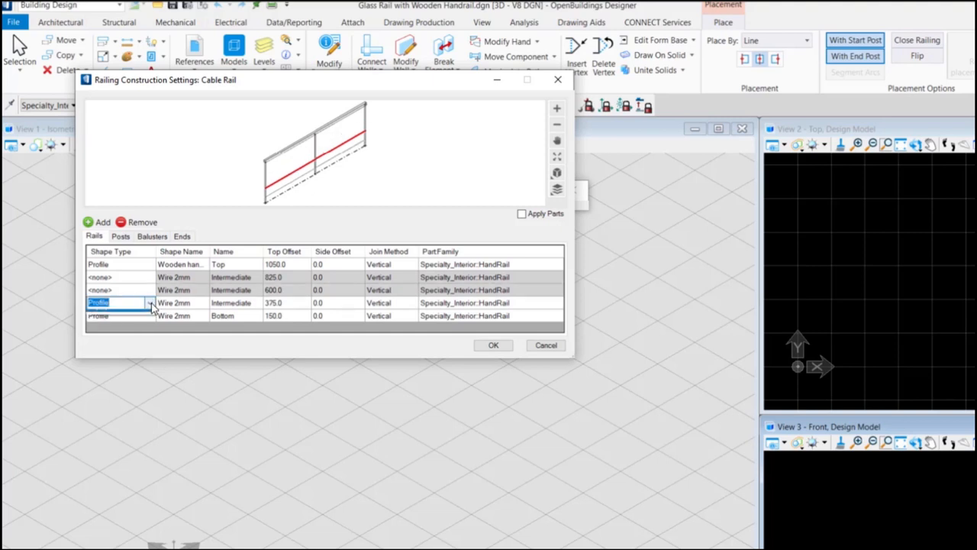
{"action": "left_click", "coordinate": [149, 302]}
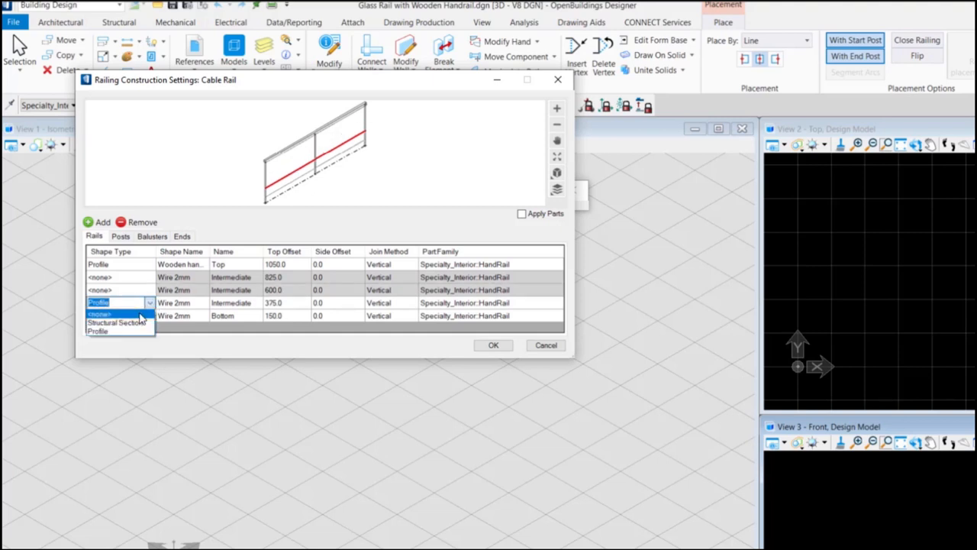
{"action": "left_click", "coordinate": [98, 314]}
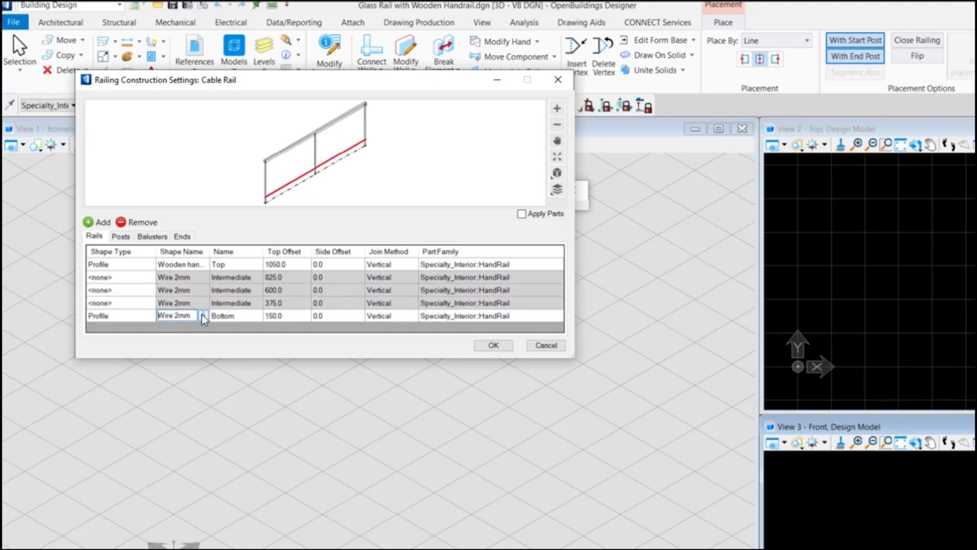
{"action": "left_click", "coordinate": [201, 314]}
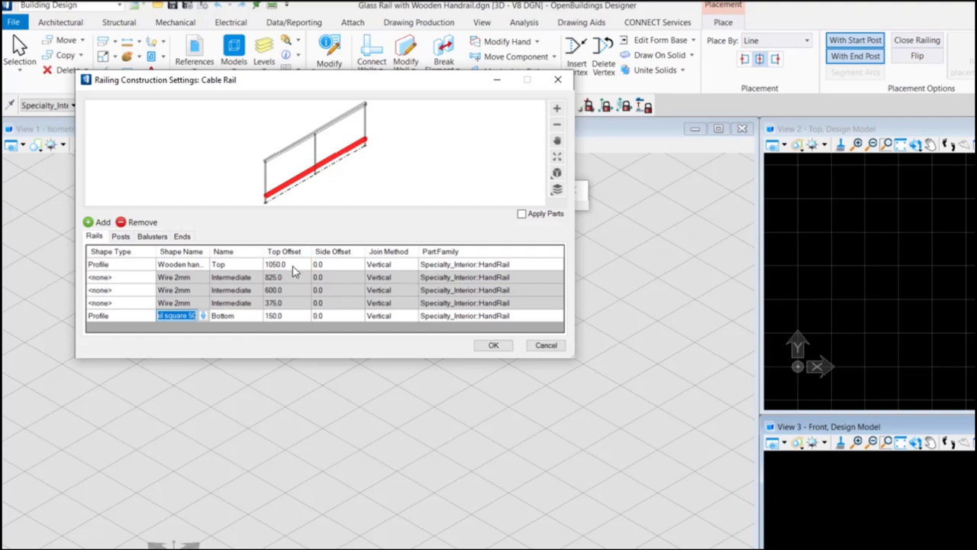
{"action": "mouse_move", "coordinate": [299, 325]}
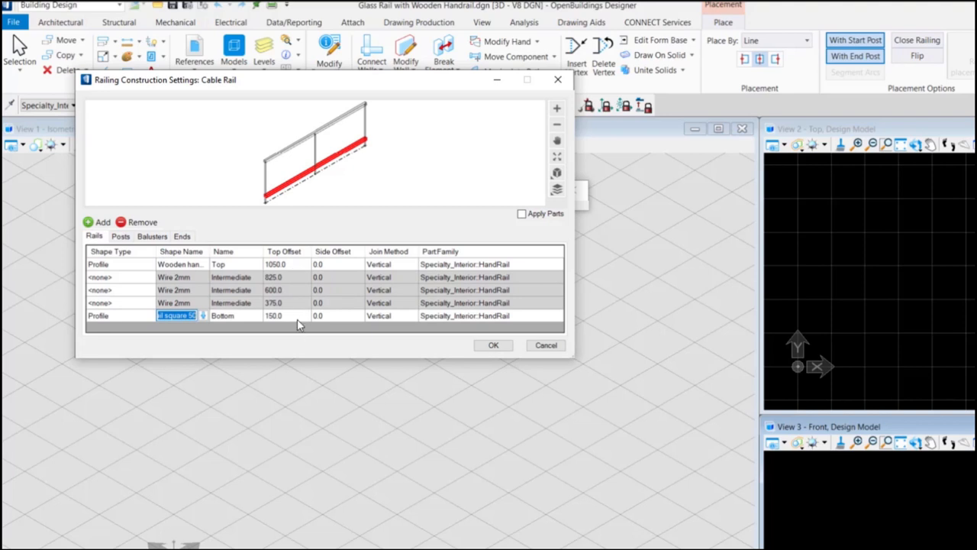
{"action": "left_click", "coordinate": [119, 236]}
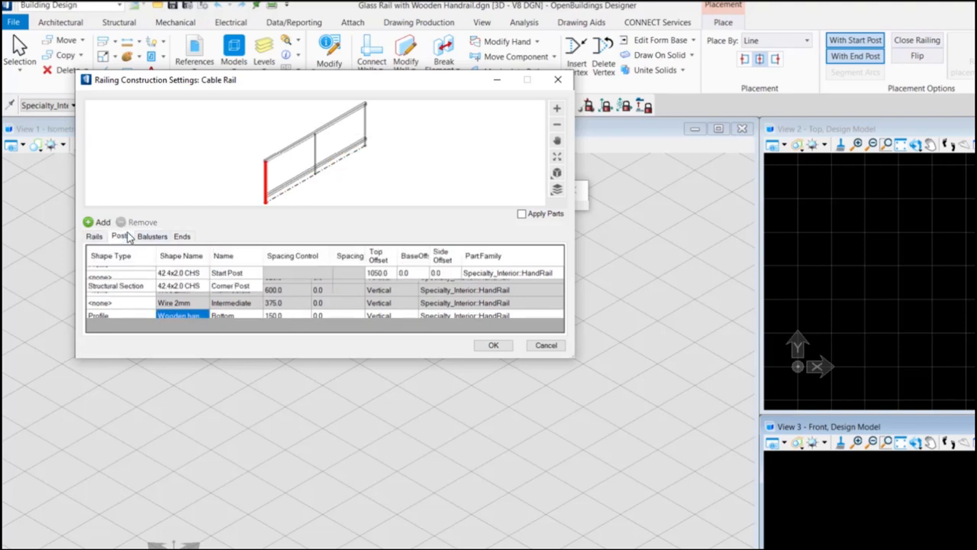
Step: Define a new 50x50 rectangular section EX6507 for the start post
{"action": "left_click", "coordinate": [119, 235]}
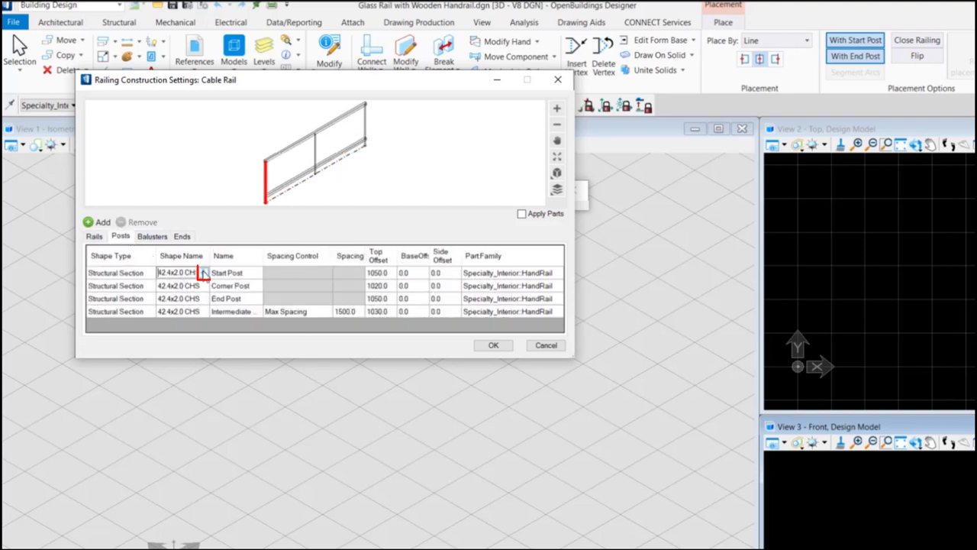
{"action": "left_click", "coordinate": [203, 272]}
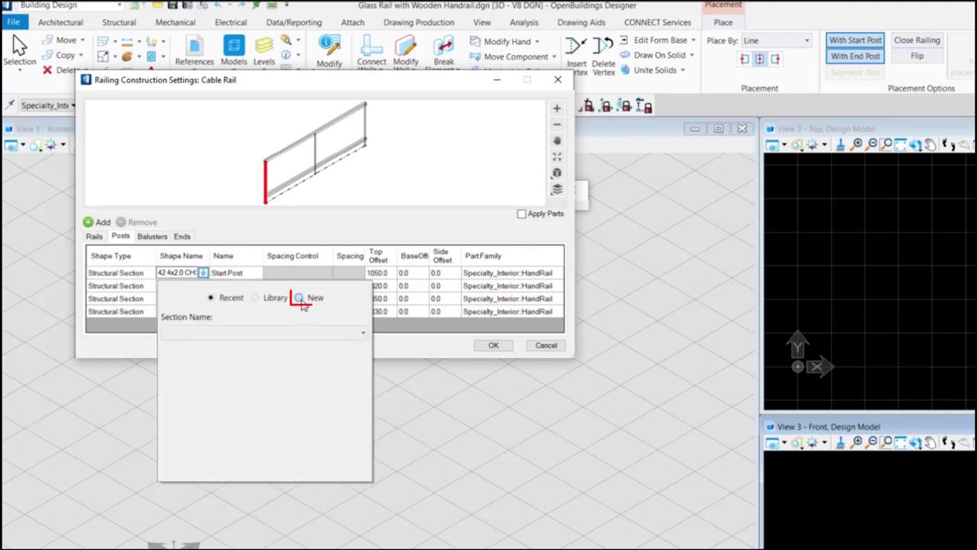
{"action": "left_click", "coordinate": [299, 296]}
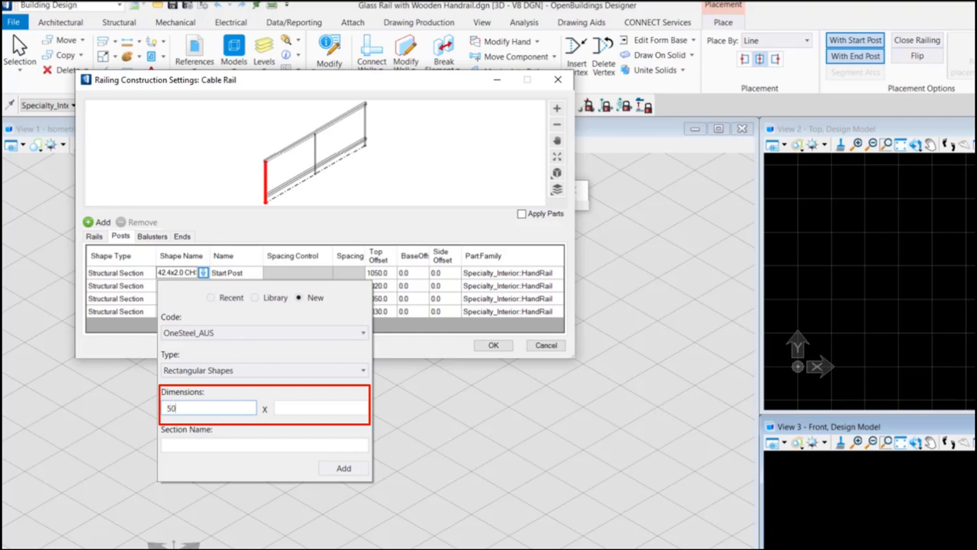
{"action": "type", "text": "50"}
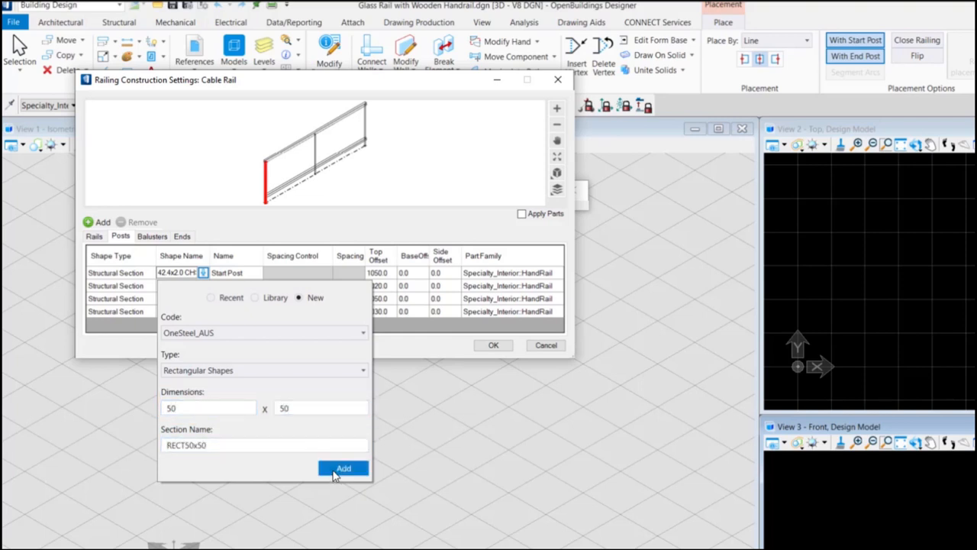
{"action": "left_click", "coordinate": [342, 467]}
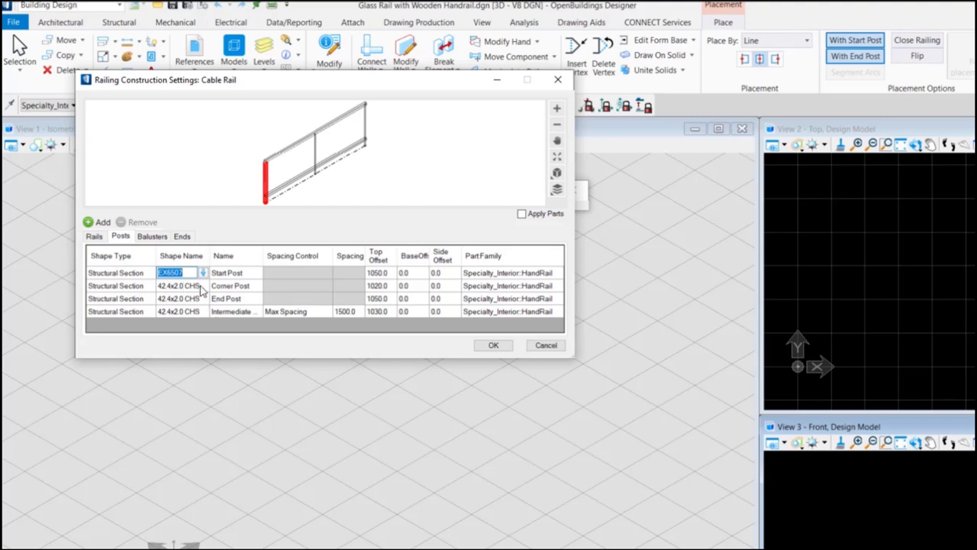
Step: Assign the EX6507 section to the corner, end and intermediate posts from recent sections
{"action": "left_click", "coordinate": [203, 285]}
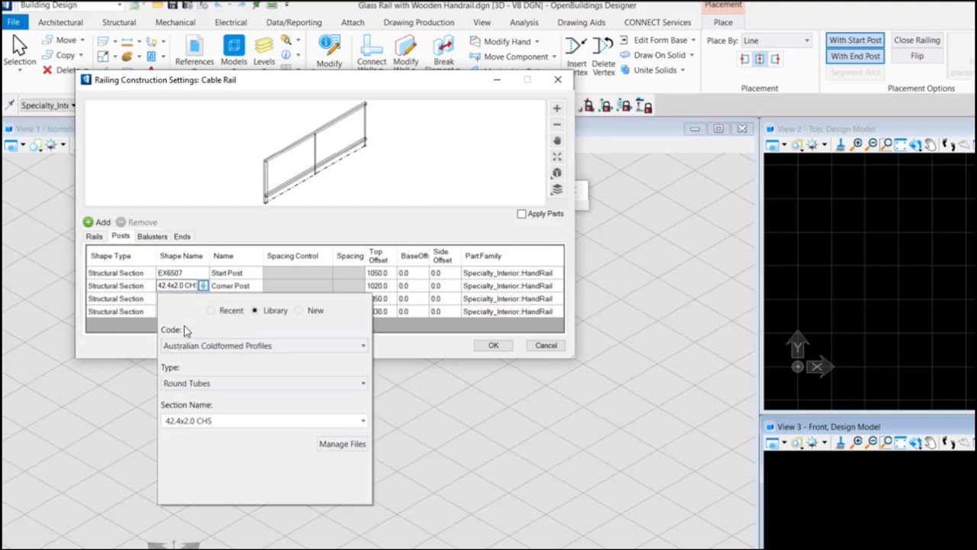
{"action": "left_click", "coordinate": [210, 309]}
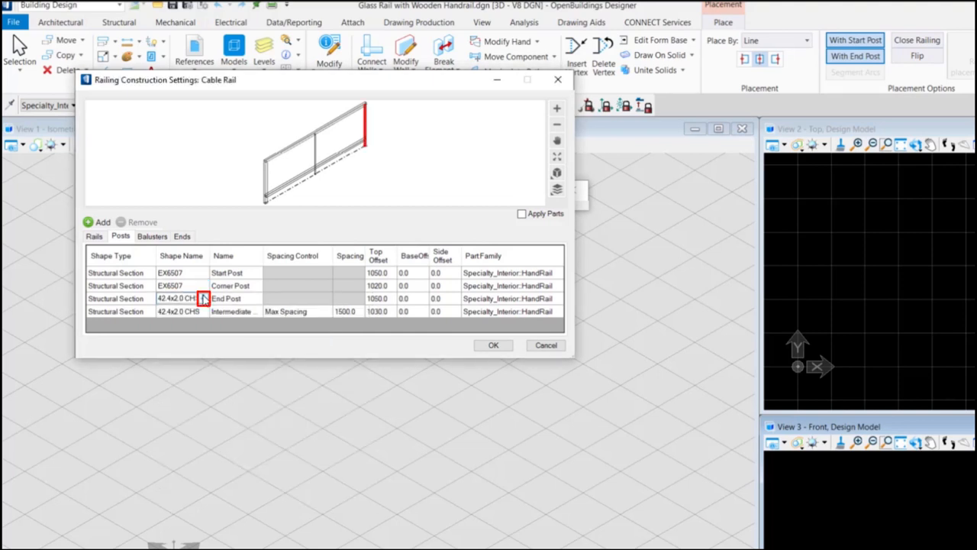
{"action": "left_click", "coordinate": [203, 297]}
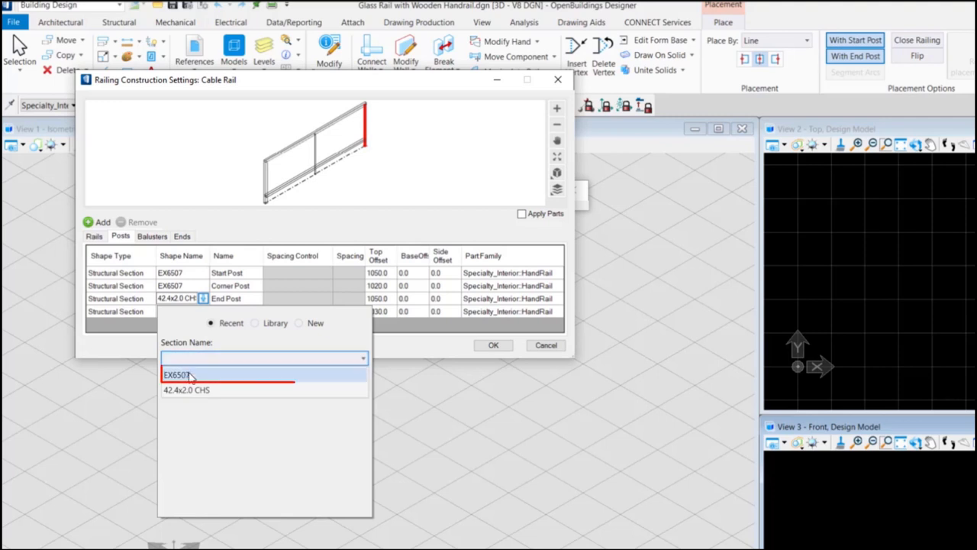
{"action": "left_click", "coordinate": [177, 375]}
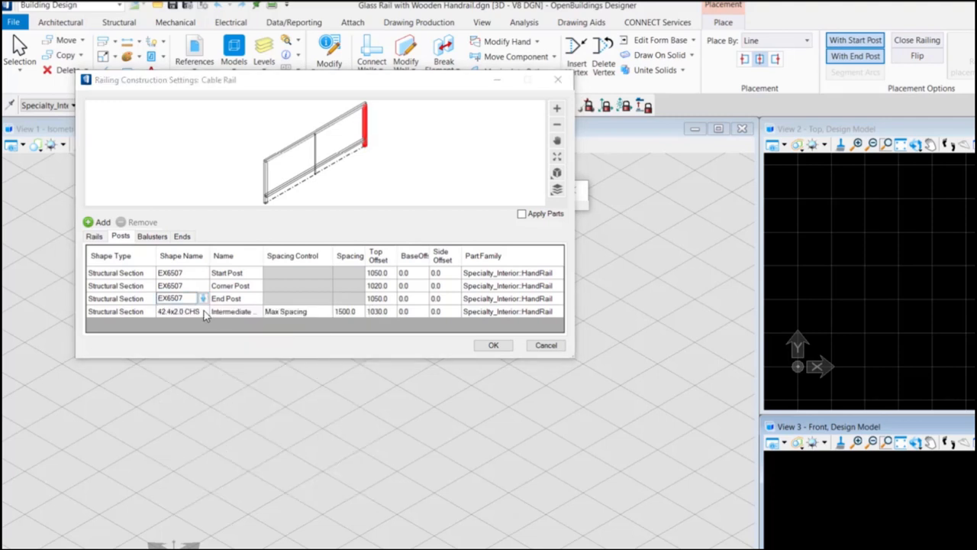
{"action": "left_click", "coordinate": [203, 312]}
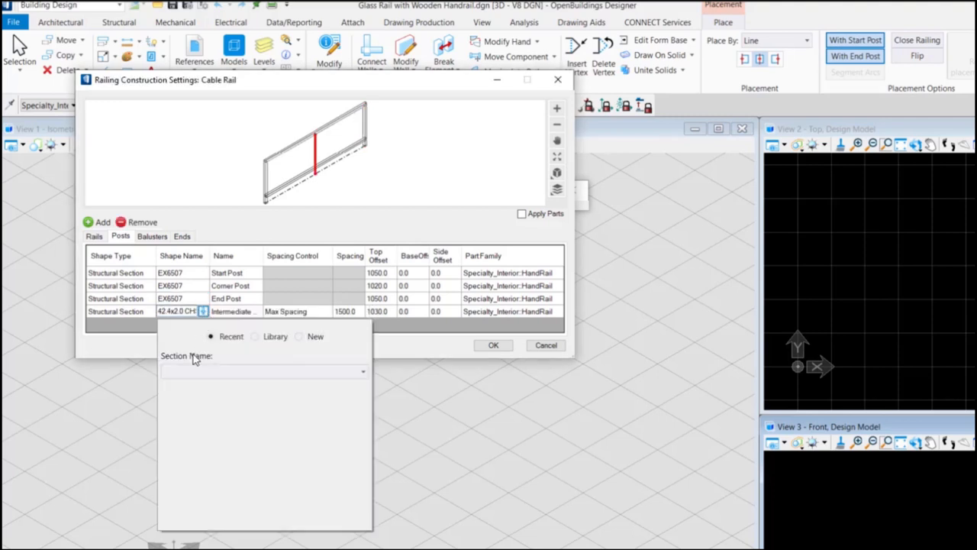
{"action": "left_click", "coordinate": [362, 372]}
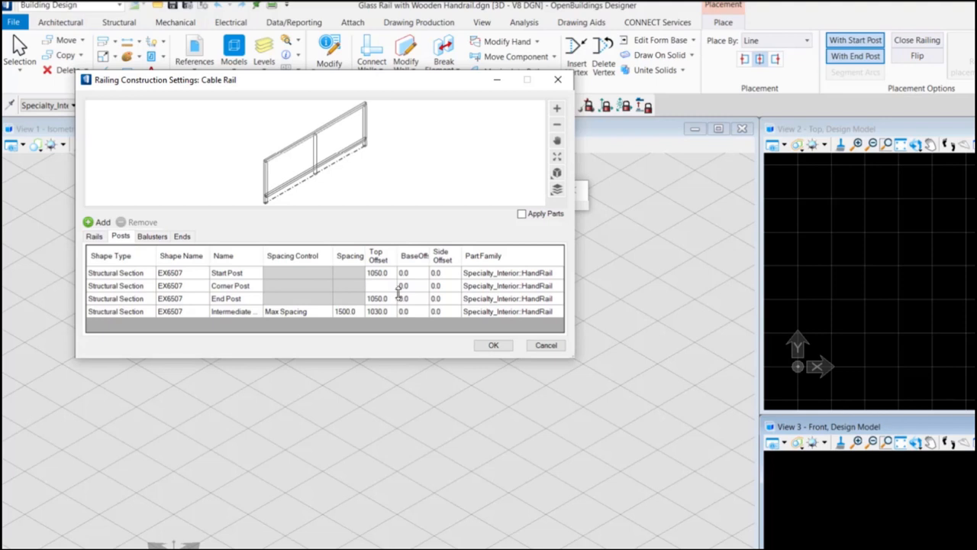
{"action": "double_click", "coordinate": [403, 286]}
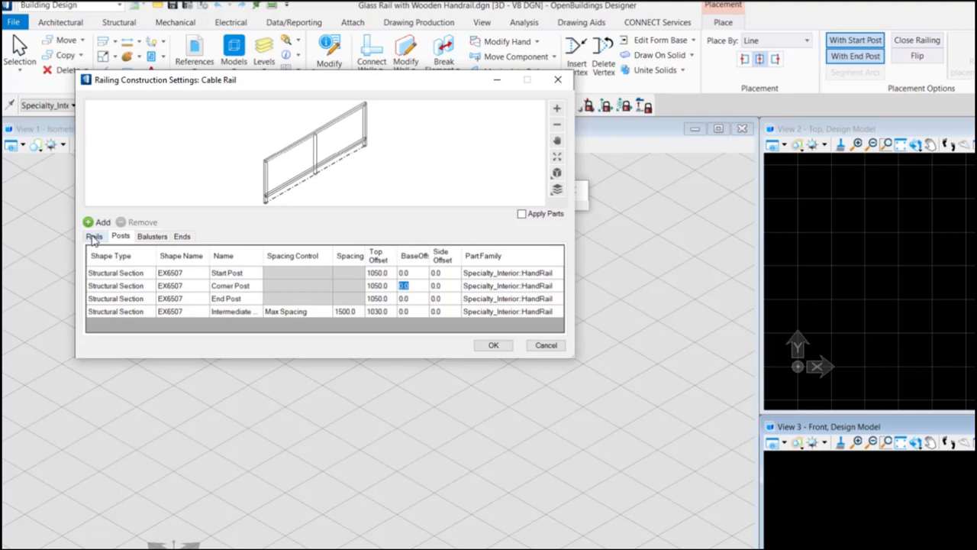
Step: Set the top and bottom rails' Part/Family to Specialty_Interior: matl_Wood
{"action": "left_click", "coordinate": [95, 235]}
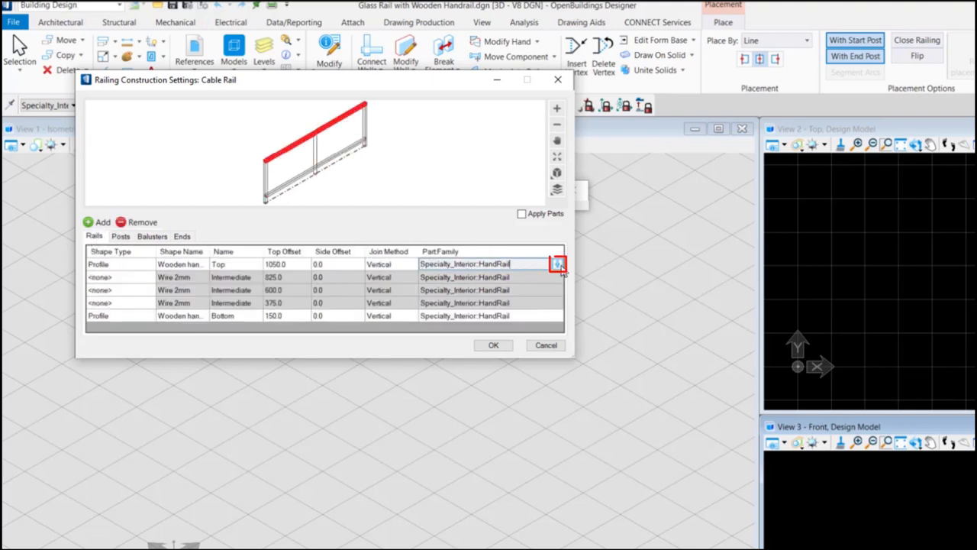
{"action": "left_click", "coordinate": [557, 262]}
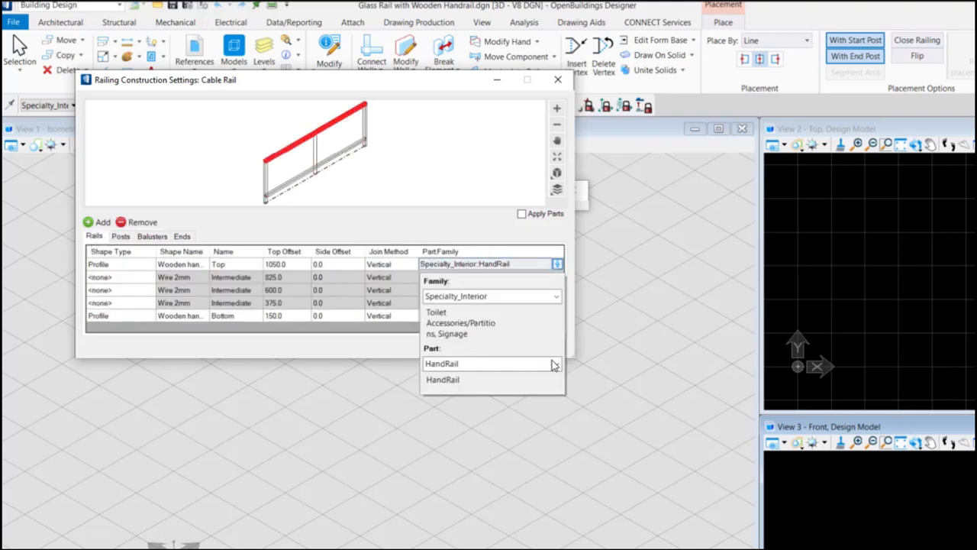
{"action": "left_click", "coordinate": [556, 364]}
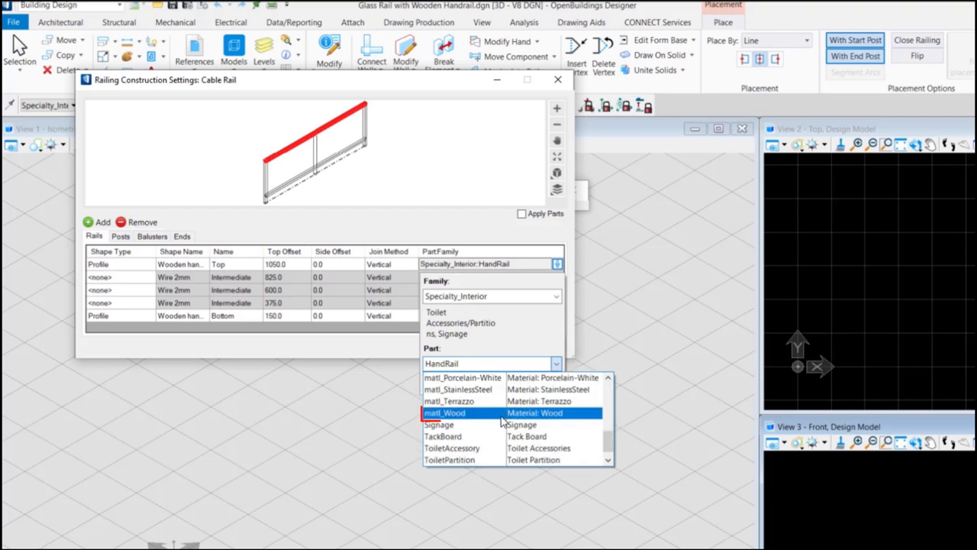
{"action": "left_click", "coordinate": [443, 412]}
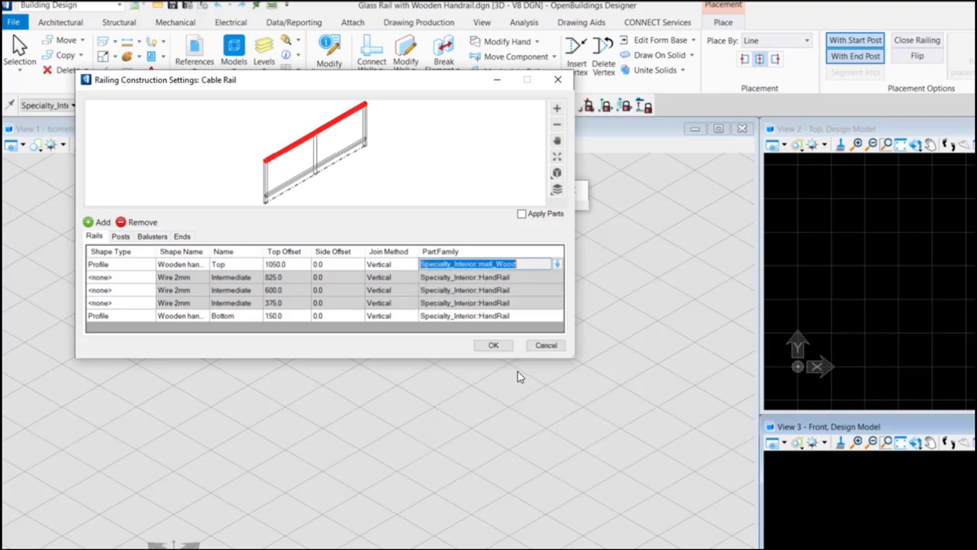
{"action": "left_click", "coordinate": [489, 315]}
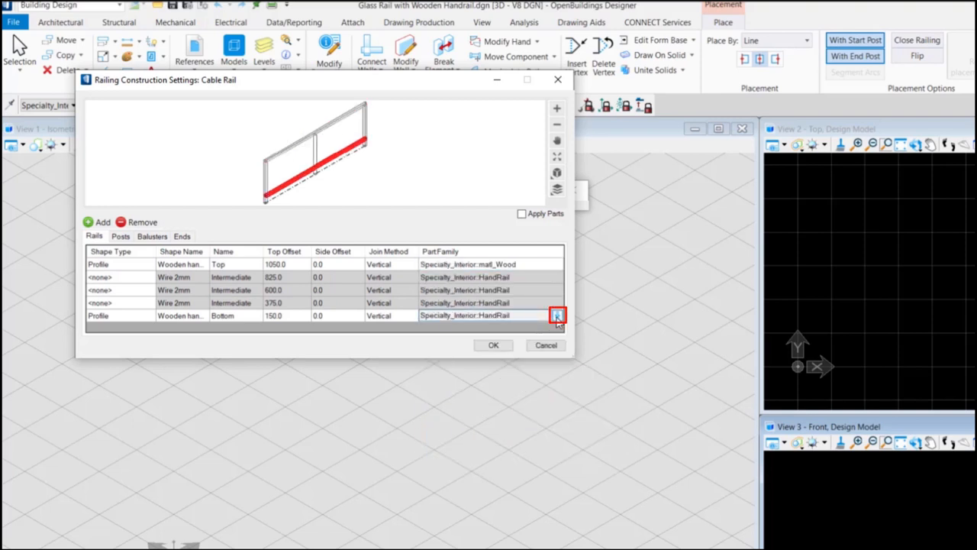
{"action": "left_click", "coordinate": [557, 315]}
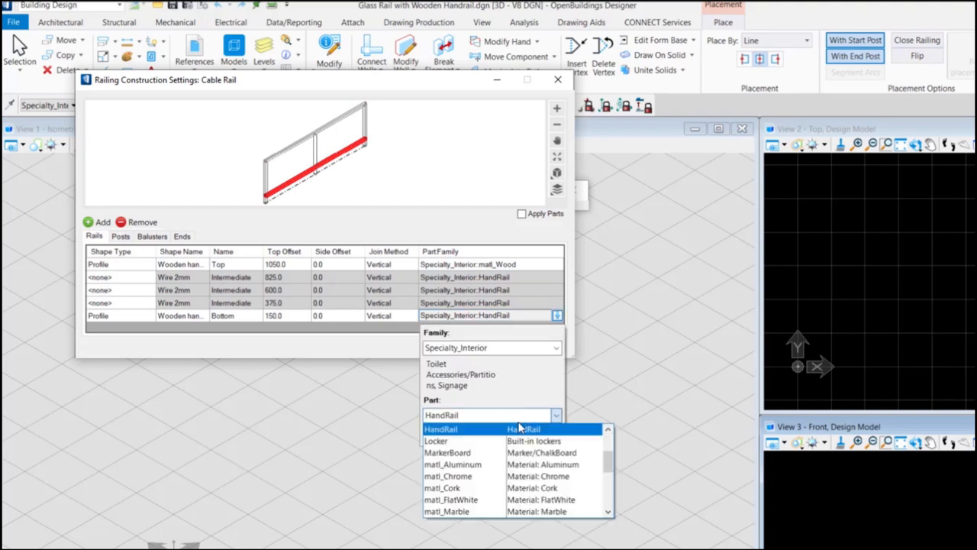
{"action": "scroll", "scroll_direction": "down", "scroll_amount": 3}
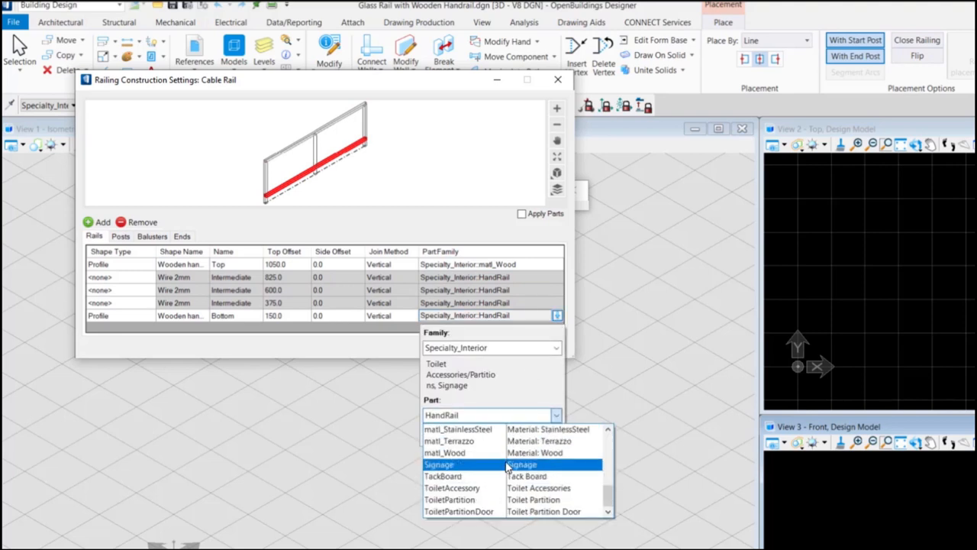
{"action": "left_click", "coordinate": [445, 451]}
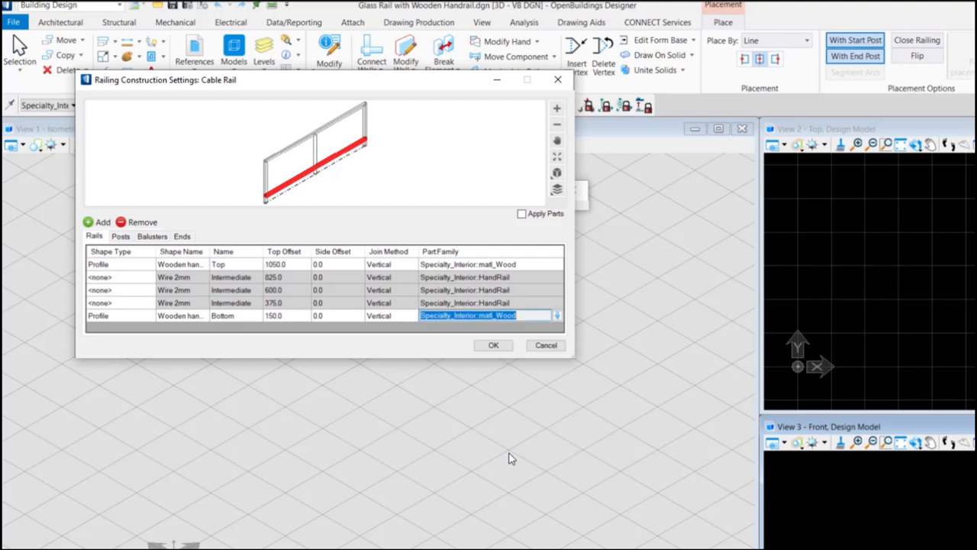
{"action": "left_click", "coordinate": [119, 235]}
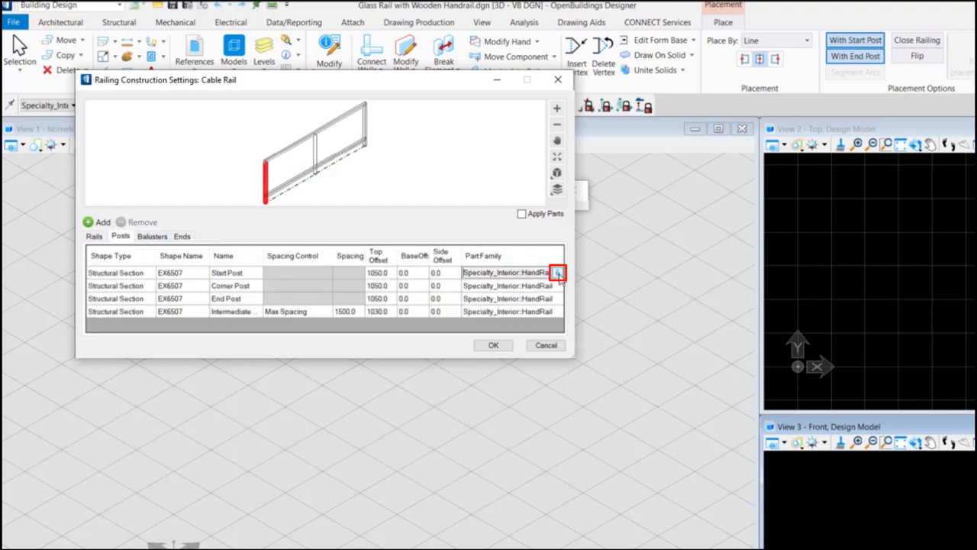
Step: Set the start and corner posts' part to matl_Wood
{"action": "left_click", "coordinate": [559, 272]}
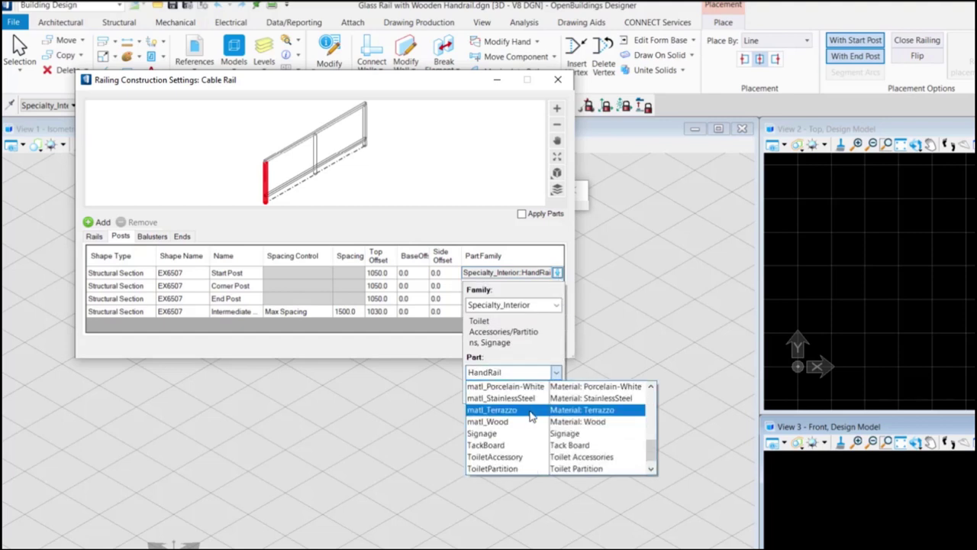
{"action": "left_click", "coordinate": [487, 422]}
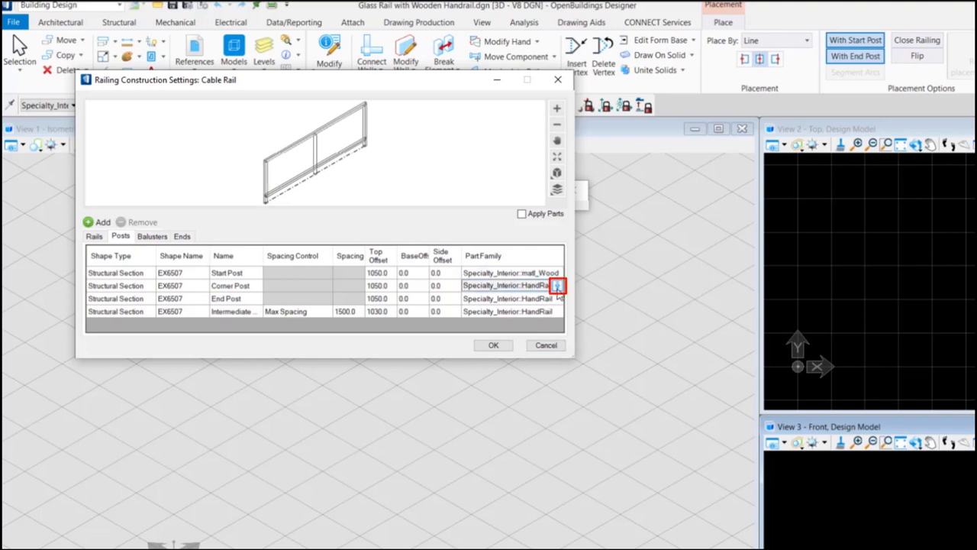
{"action": "left_click", "coordinate": [559, 285]}
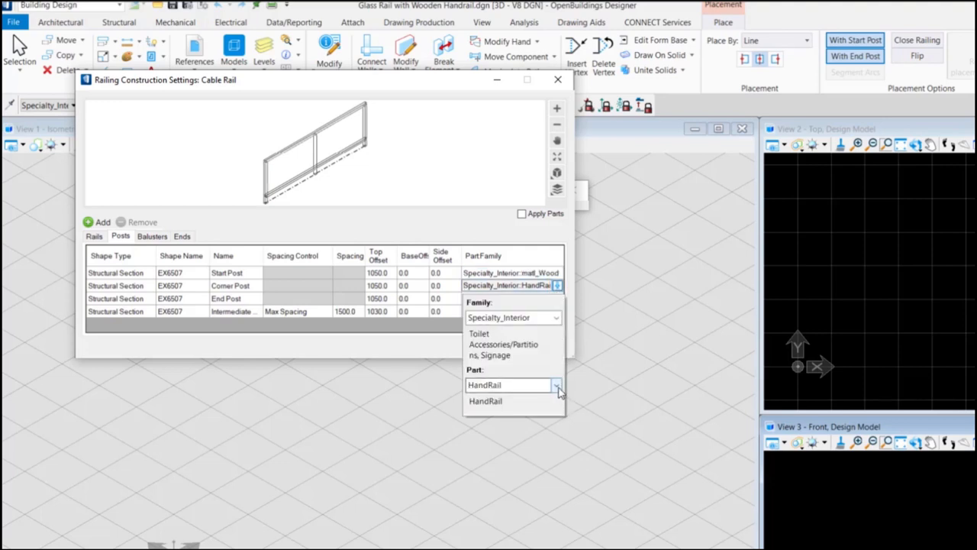
{"action": "left_click", "coordinate": [556, 384]}
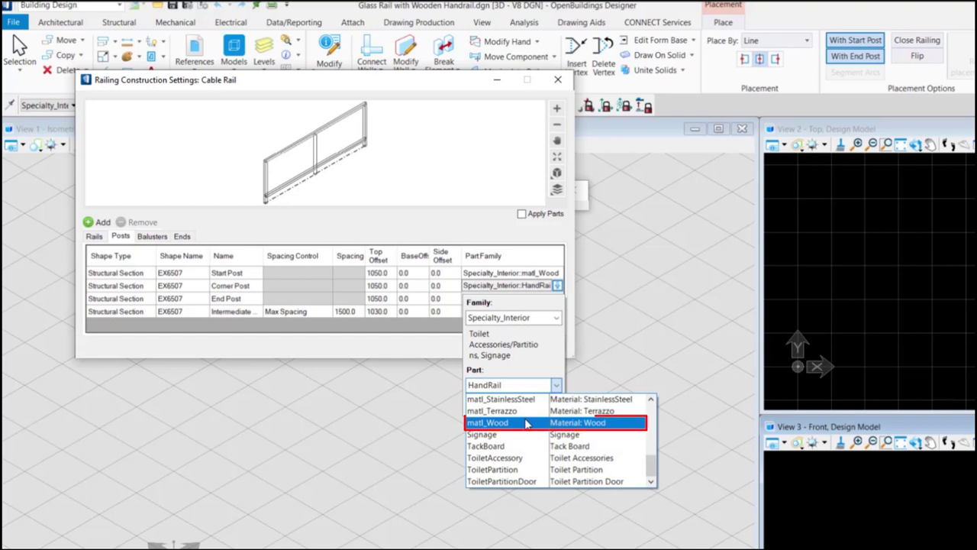
{"action": "left_click", "coordinate": [487, 421]}
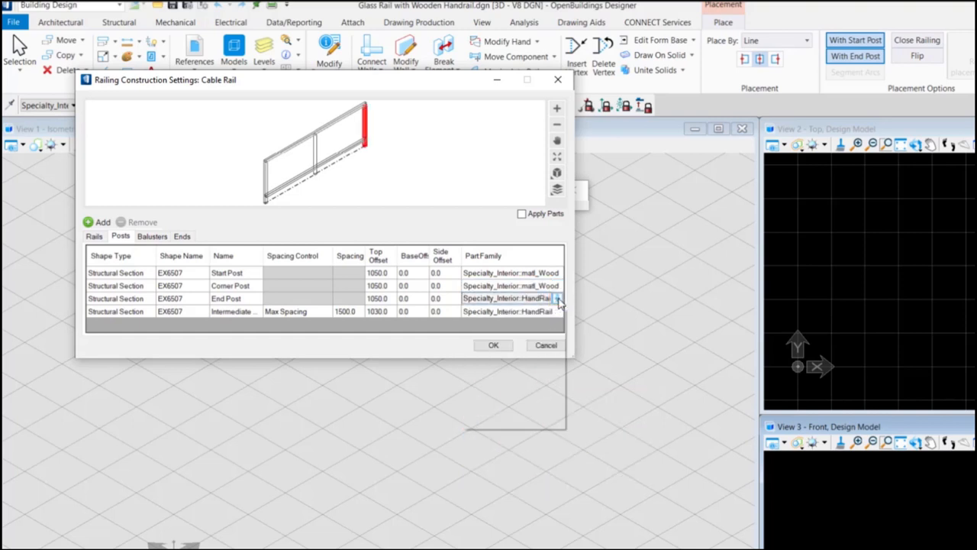
Step: Set the end and intermediate posts' part to matl_Wood
{"action": "left_click", "coordinate": [558, 297]}
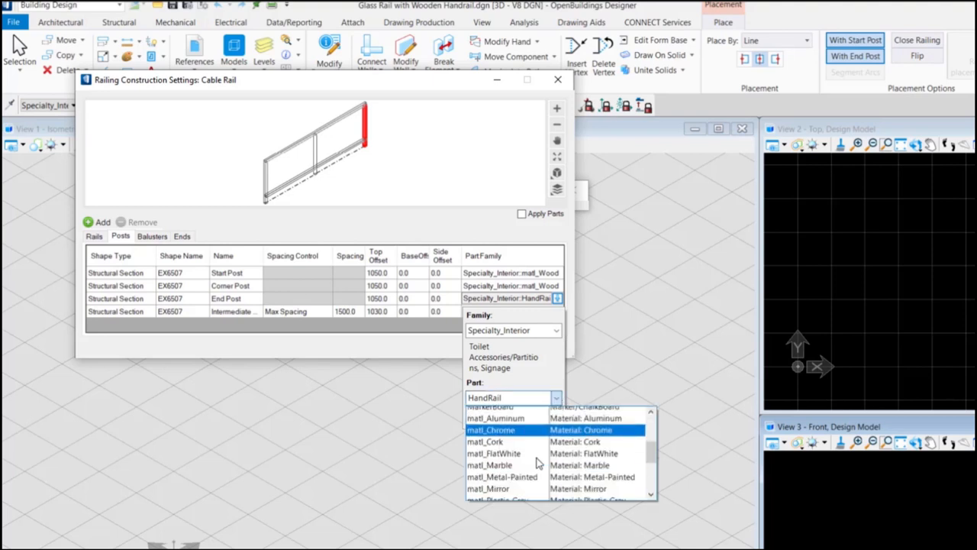
{"action": "scroll", "scroll_direction": "down", "scroll_amount": 3}
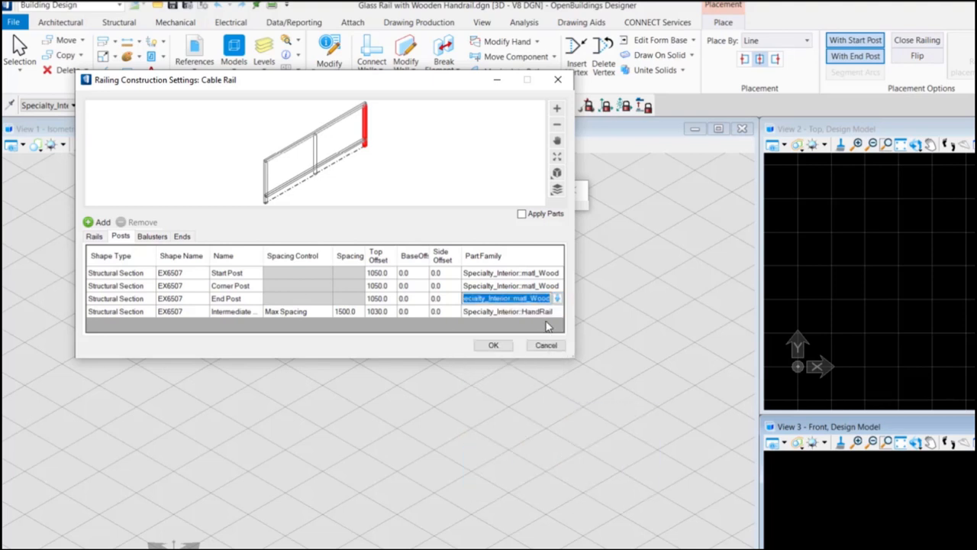
{"action": "left_click", "coordinate": [507, 312]}
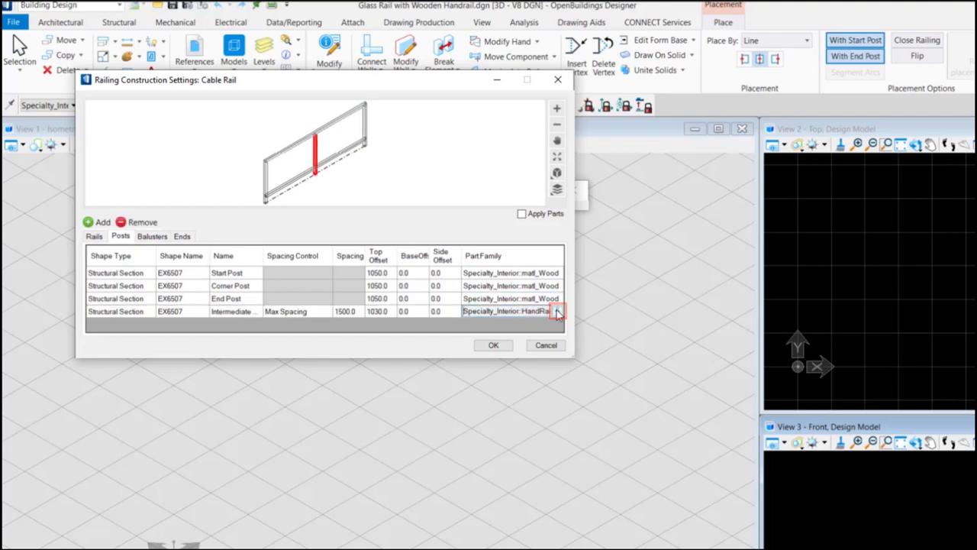
{"action": "left_click", "coordinate": [557, 311]}
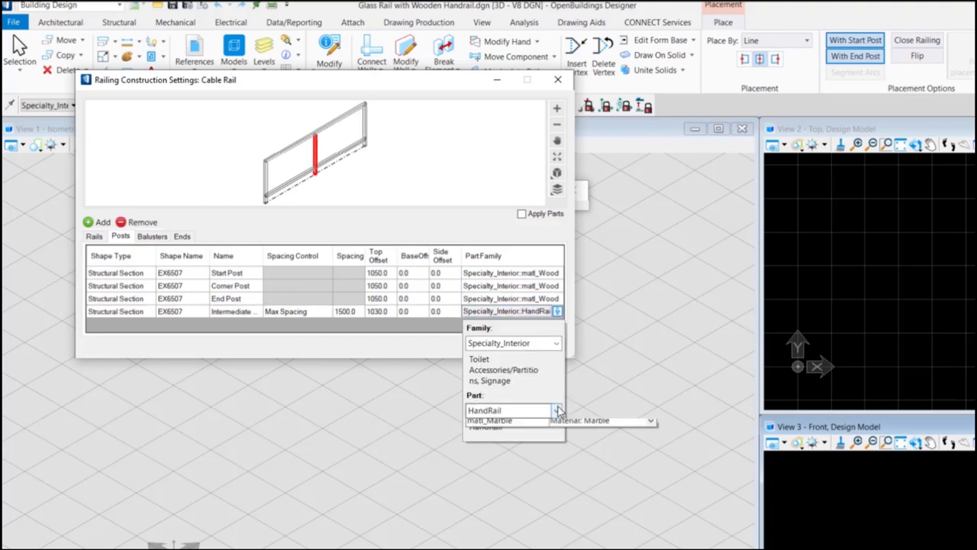
{"action": "left_click", "coordinate": [557, 411]}
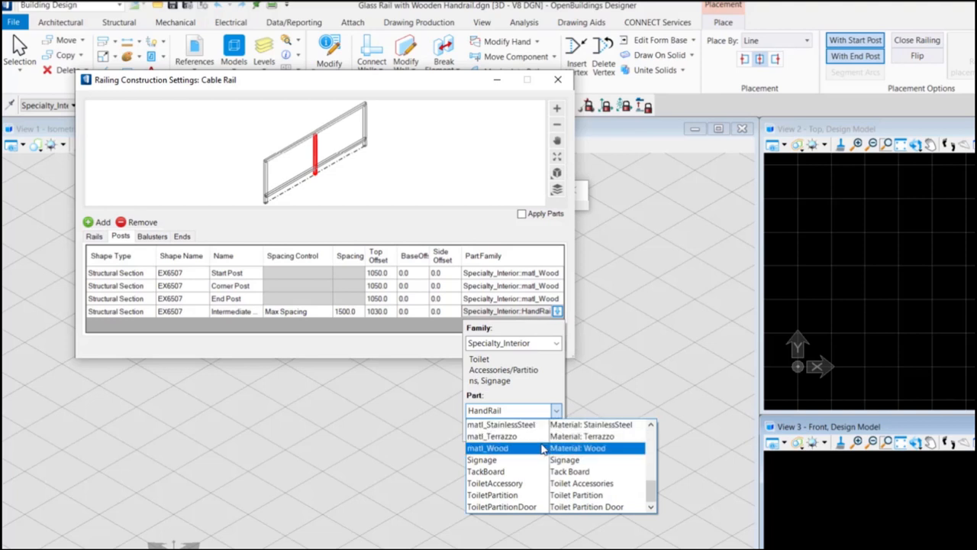
{"action": "left_click", "coordinate": [151, 235]}
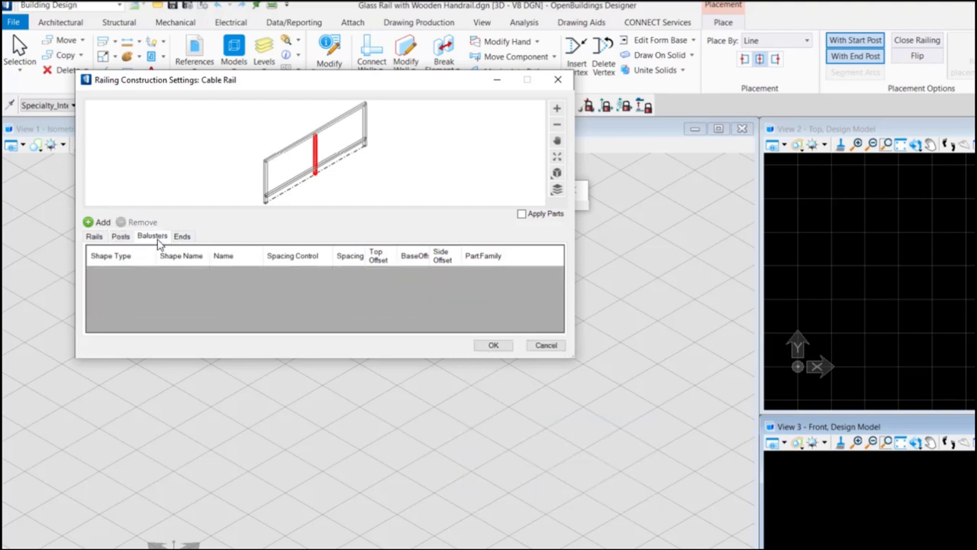
Step: Add a new Panel-type baluster named Glass Panel
{"action": "left_click", "coordinate": [95, 235]}
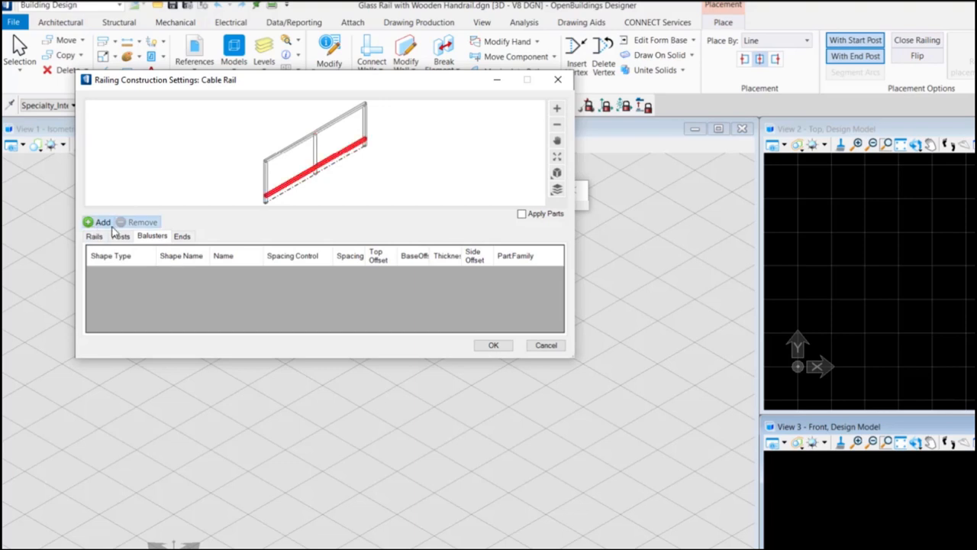
{"action": "left_click", "coordinate": [98, 222]}
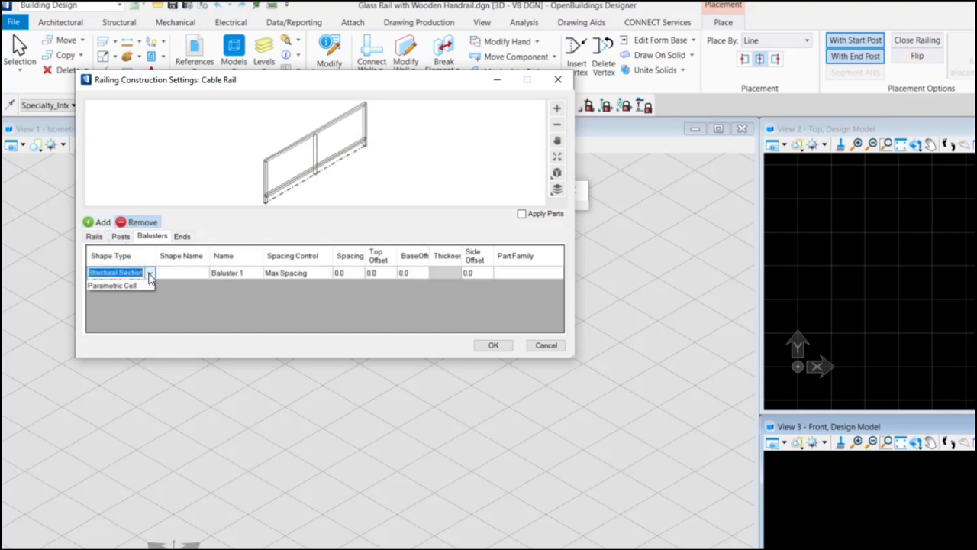
{"action": "left_click", "coordinate": [150, 272]}
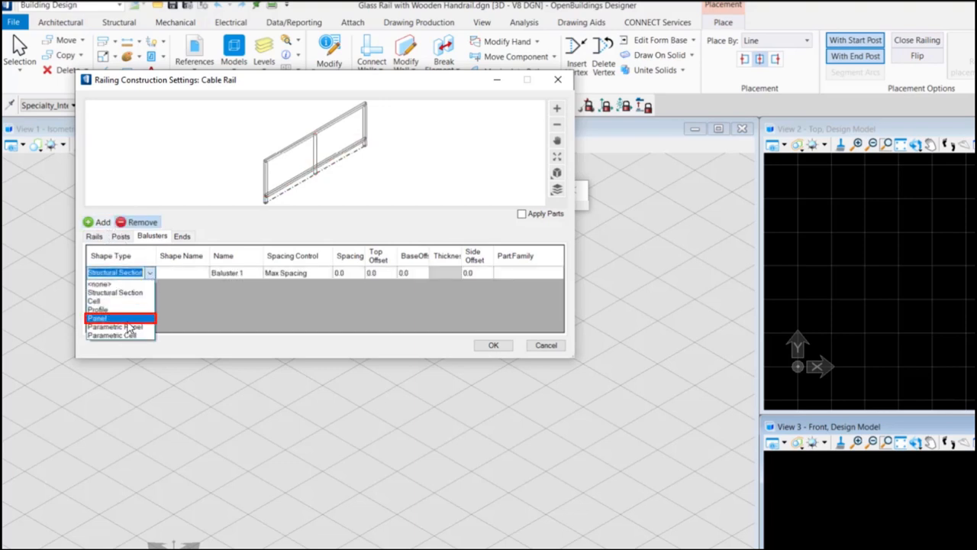
{"action": "left_click", "coordinate": [98, 318]}
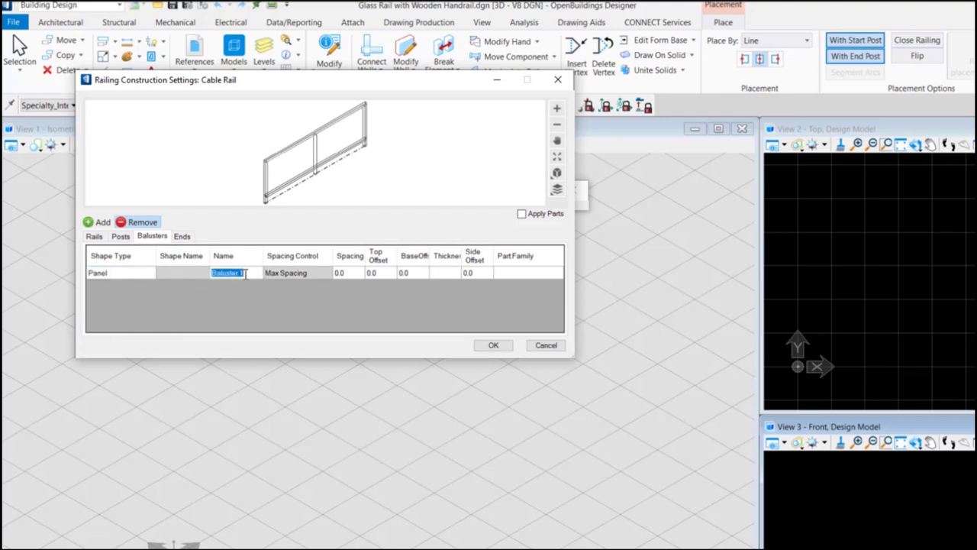
{"action": "type", "text": "Glass"}
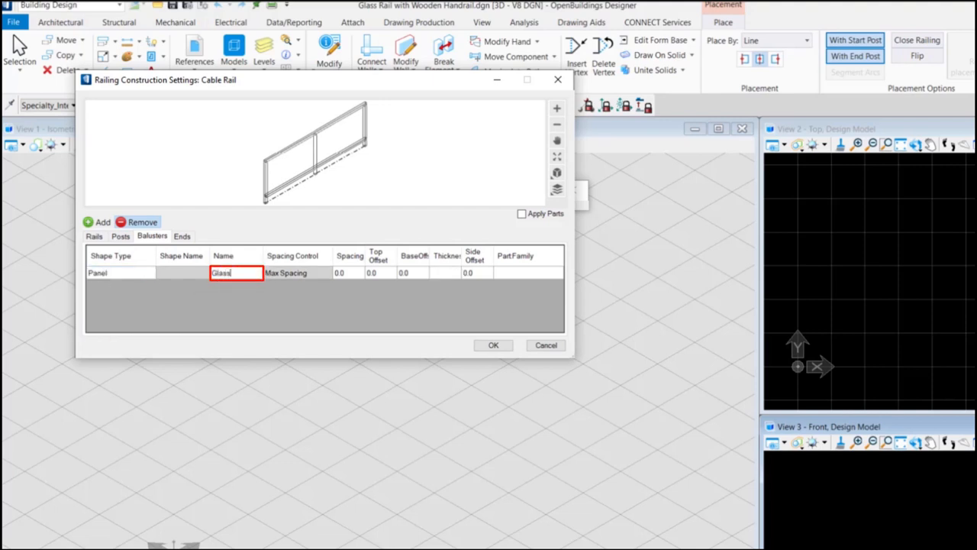
Step: Give the Glass Panel baluster spacing 50, top offset 1020 and base offset 230
{"action": "left_click", "coordinate": [296, 271]}
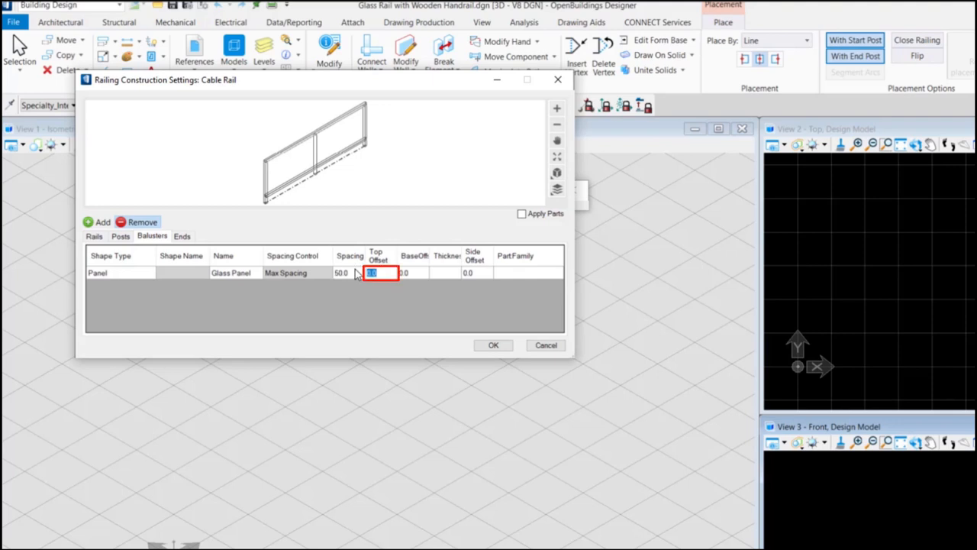
{"action": "type", "text": "1020"}
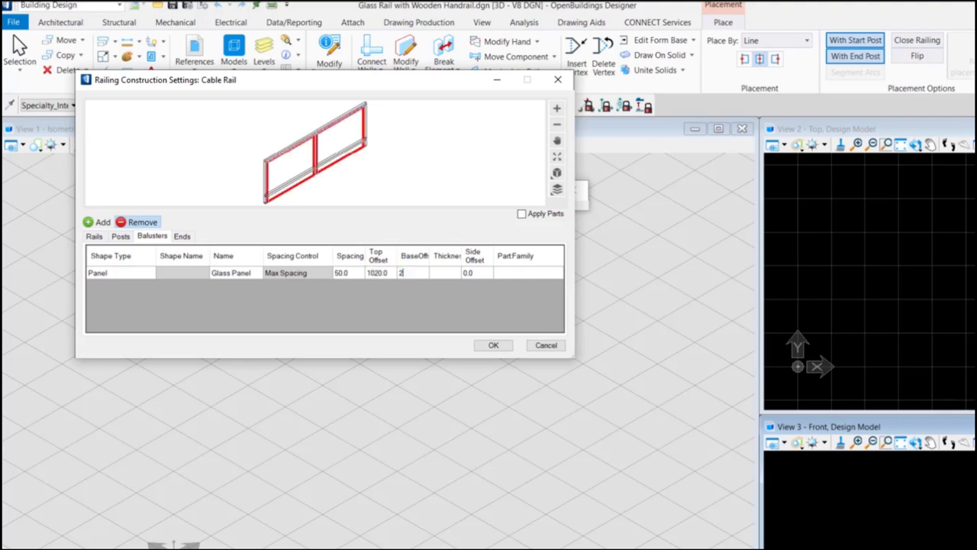
{"action": "type", "text": "30"}
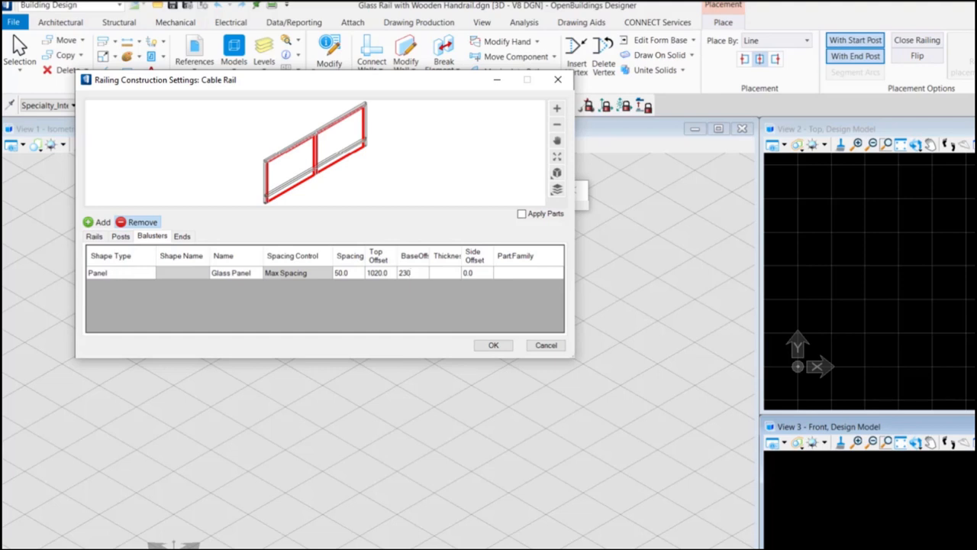
{"action": "left_click", "coordinate": [522, 272]}
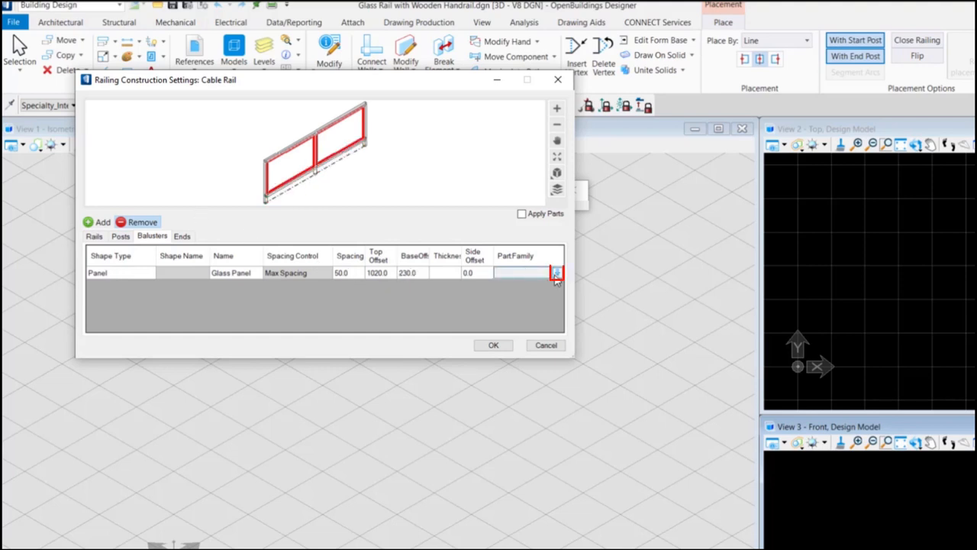
Step: Assign the baluster a glazing part from Doors-Windows-Glazing and accept the construction settings
{"action": "left_click", "coordinate": [556, 272]}
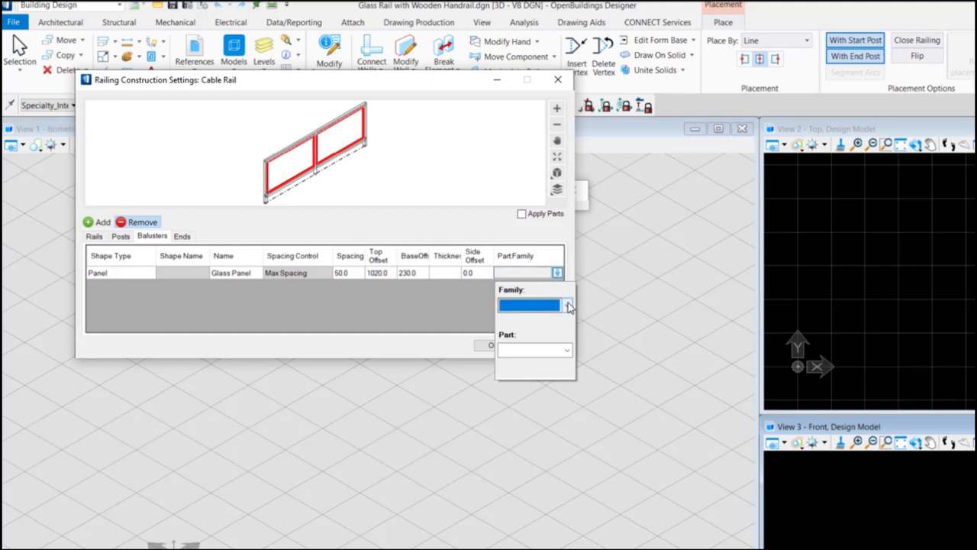
{"action": "left_click", "coordinate": [566, 306]}
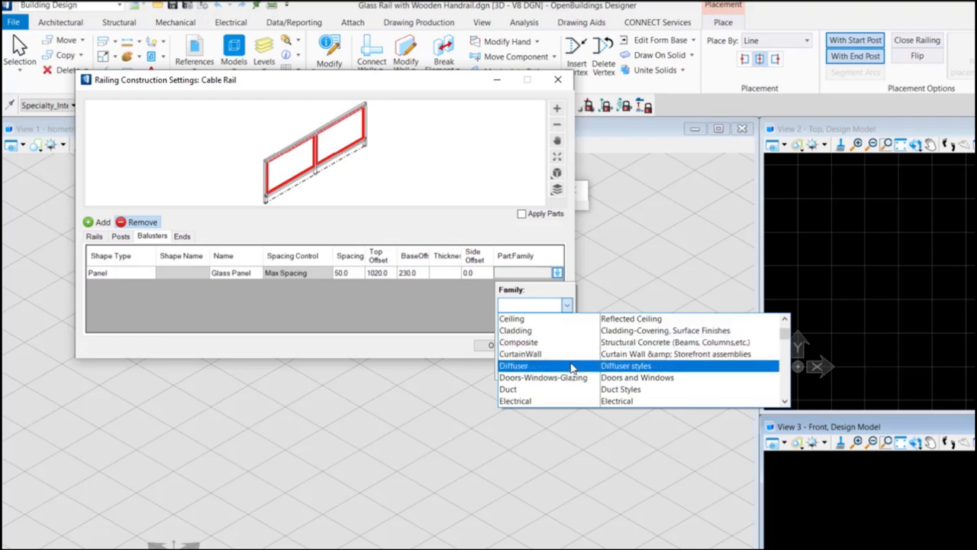
{"action": "left_click", "coordinate": [543, 377]}
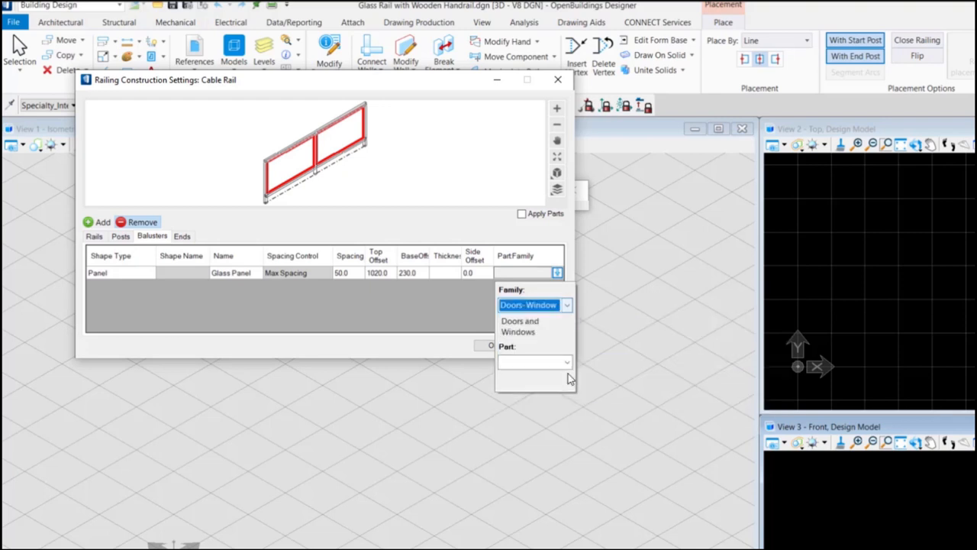
{"action": "left_click", "coordinate": [566, 362]}
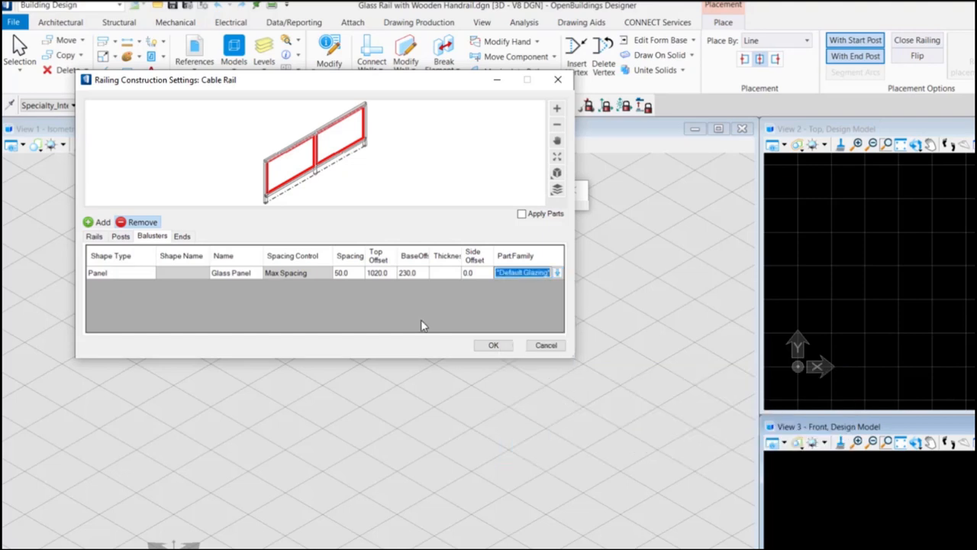
{"action": "mouse_move", "coordinate": [432, 330]}
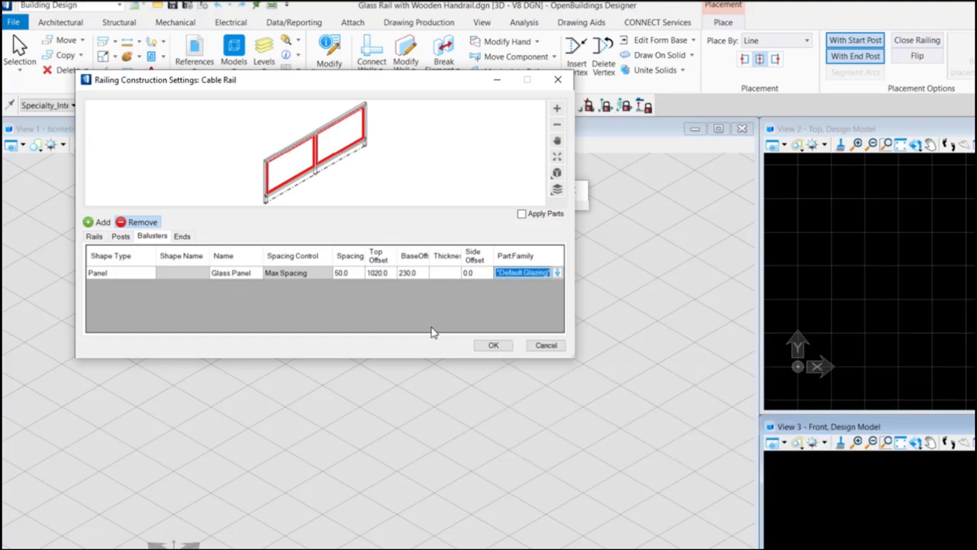
{"action": "left_click", "coordinate": [494, 345]}
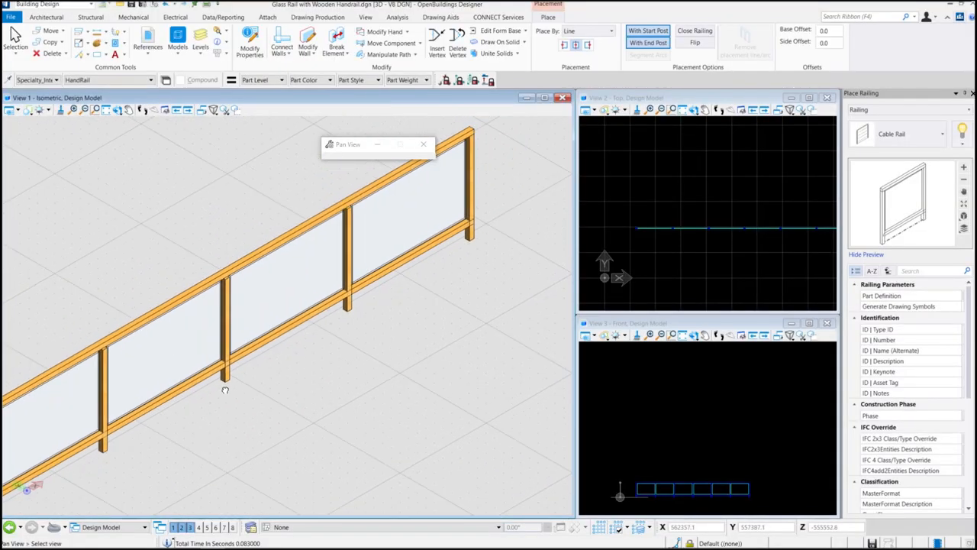
Step: Save the railing as a new catalog item named Glass Rail with Wooden Handrail
{"action": "left_click", "coordinate": [962, 134]}
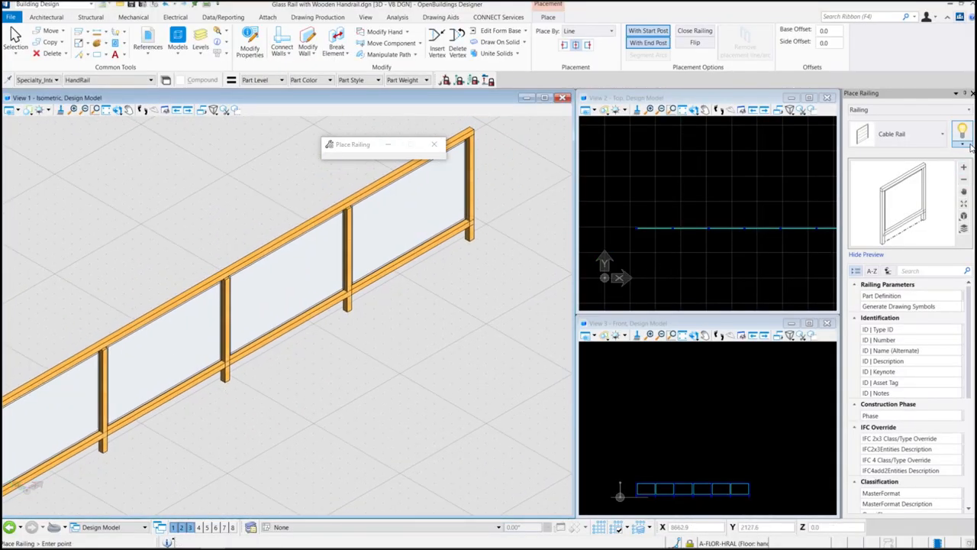
{"action": "left_click", "coordinate": [961, 134]}
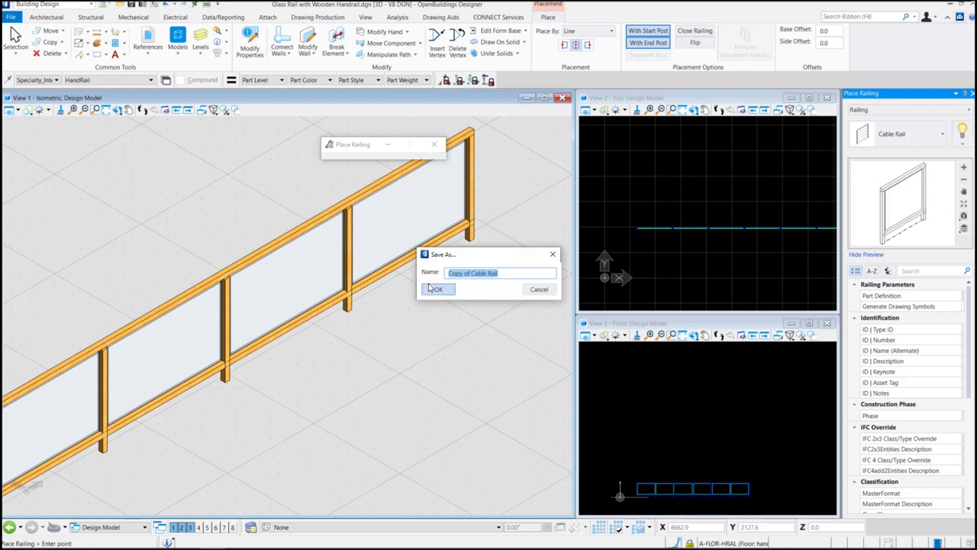
{"action": "type", "text": "Glass Rail with Wooden Handrail"}
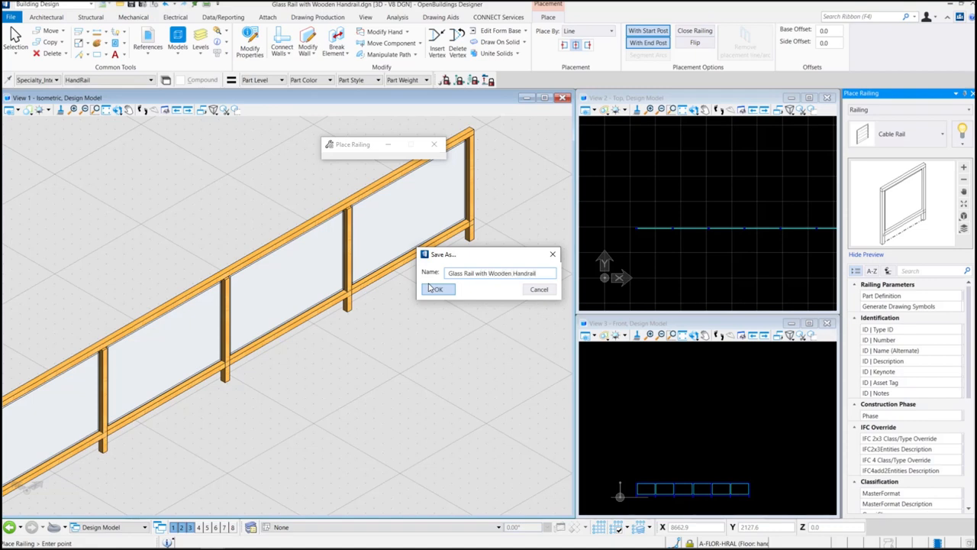
{"action": "left_click", "coordinate": [437, 289]}
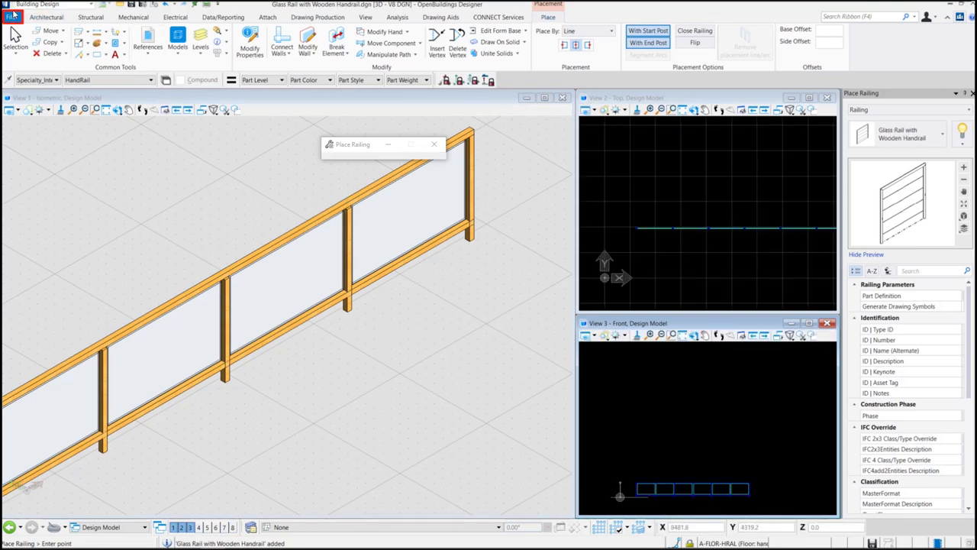
Step: Launch the Catalog Editor from the File backstage Dataset Tools
{"action": "left_click", "coordinate": [12, 17]}
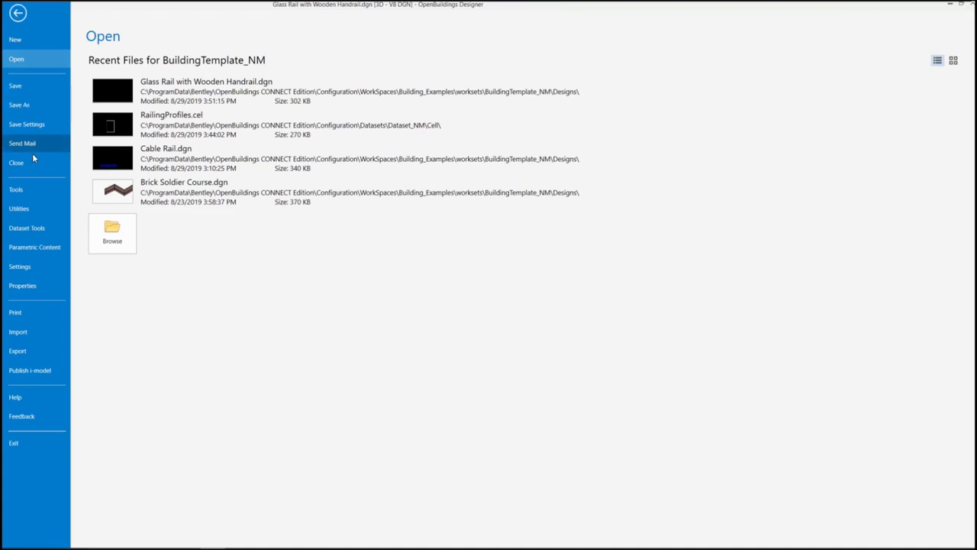
{"action": "left_click", "coordinate": [28, 227]}
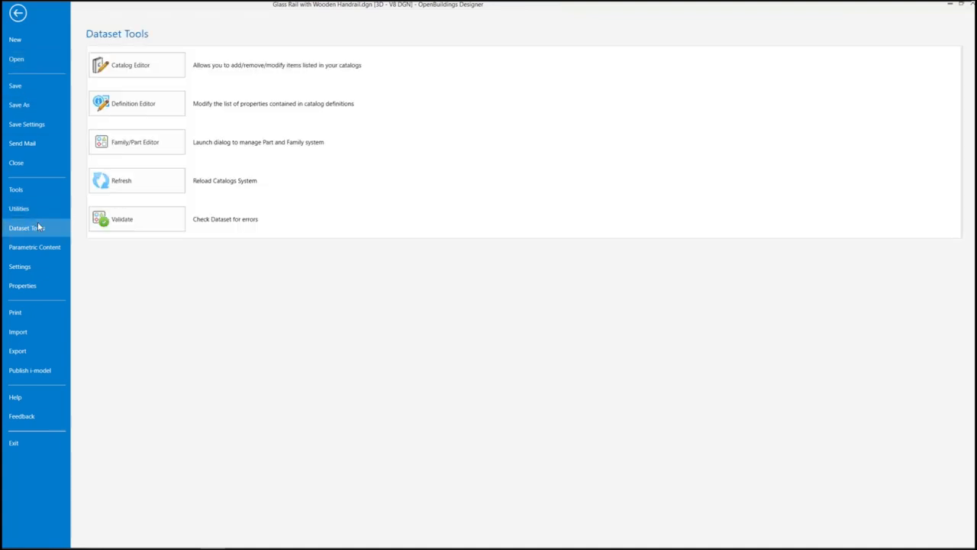
{"action": "left_click", "coordinate": [136, 64]}
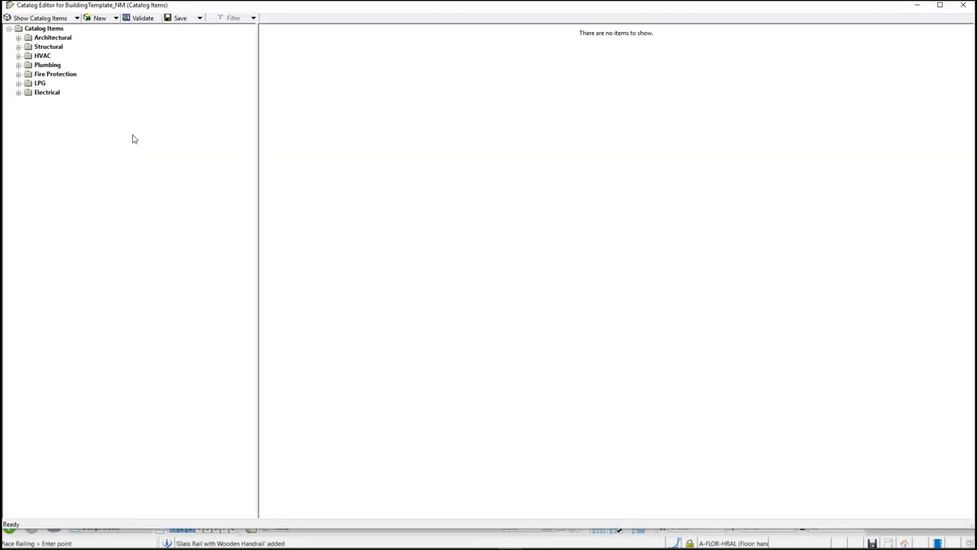
Step: Select Glass Rail with Wooden Handrail under Architectural > Railing and review its properties
{"action": "left_click", "coordinate": [52, 37]}
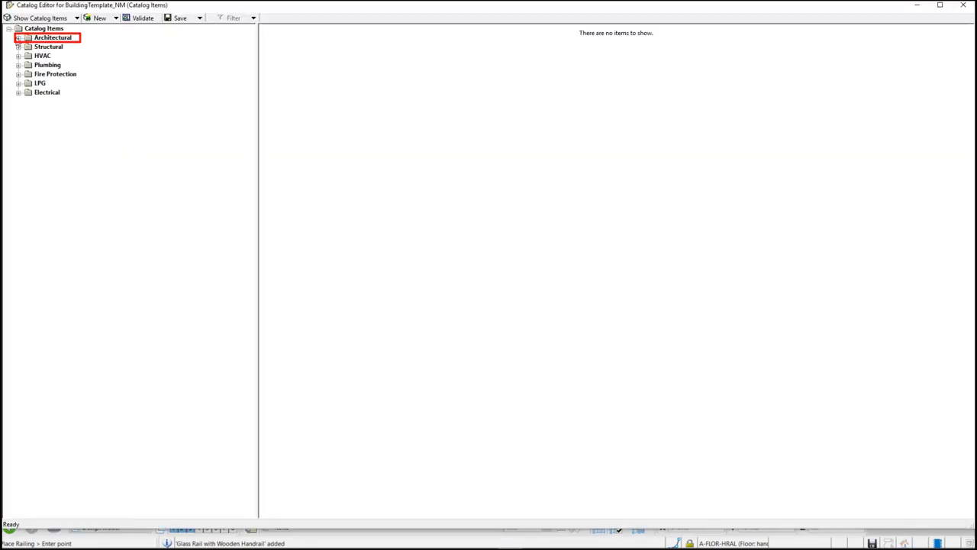
{"action": "left_click", "coordinate": [18, 37]}
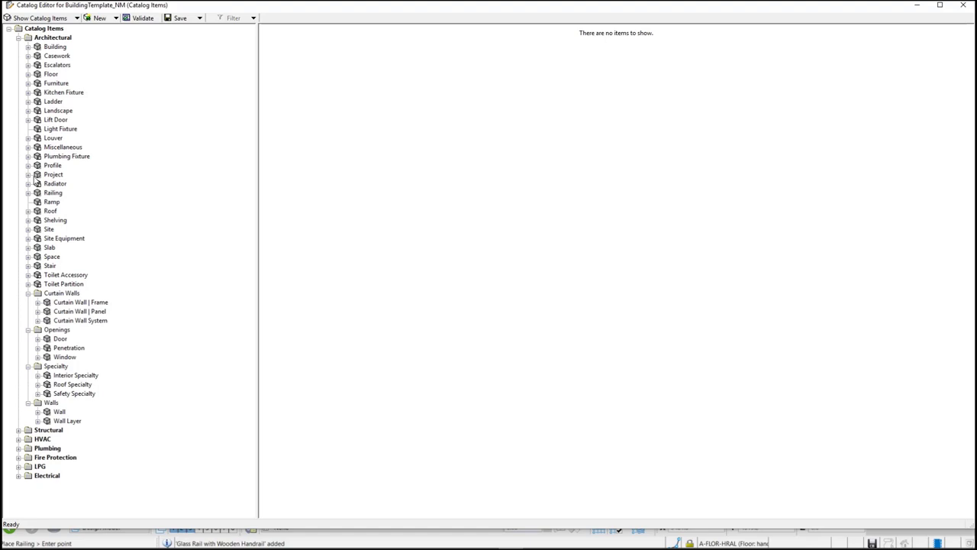
{"action": "left_click", "coordinate": [28, 193]}
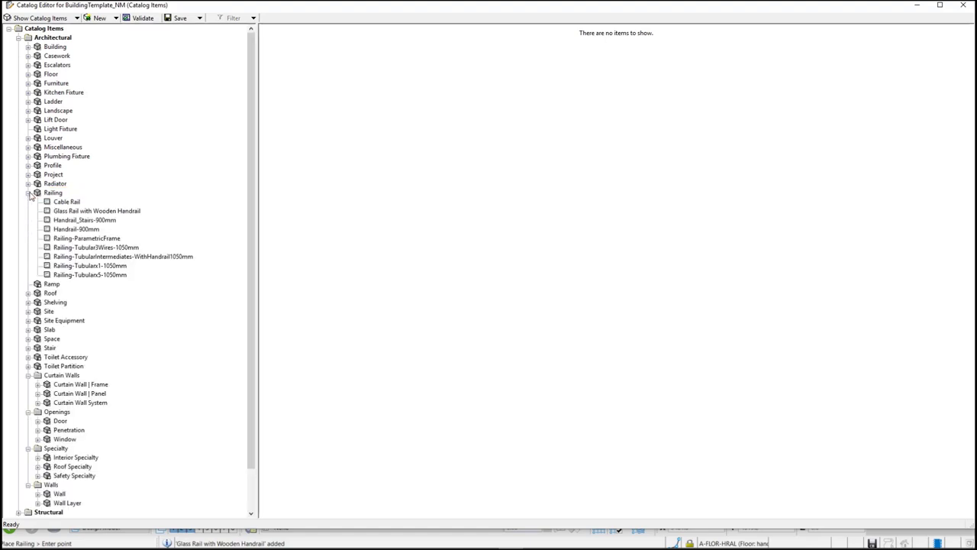
{"action": "left_click", "coordinate": [98, 210]}
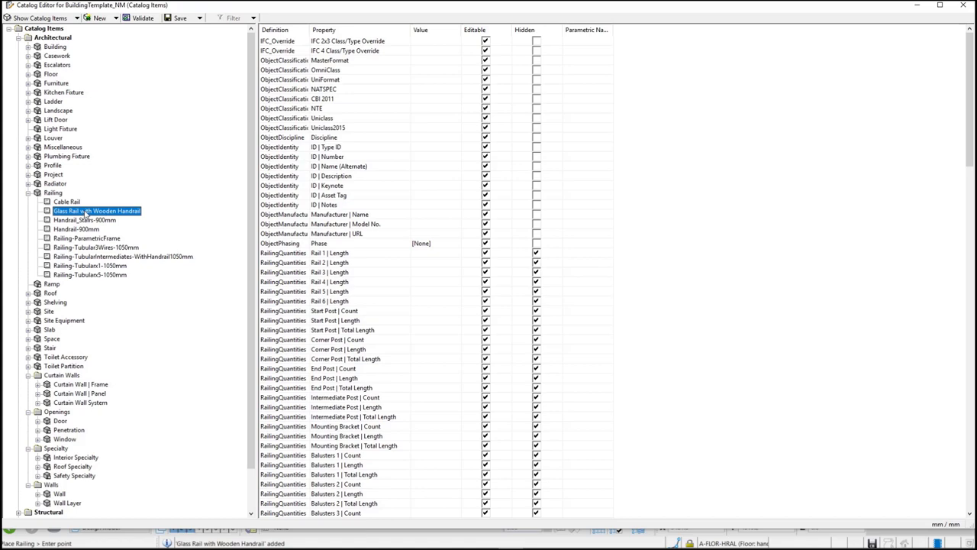
{"action": "scroll", "scroll_direction": "down", "scroll_amount": 3}
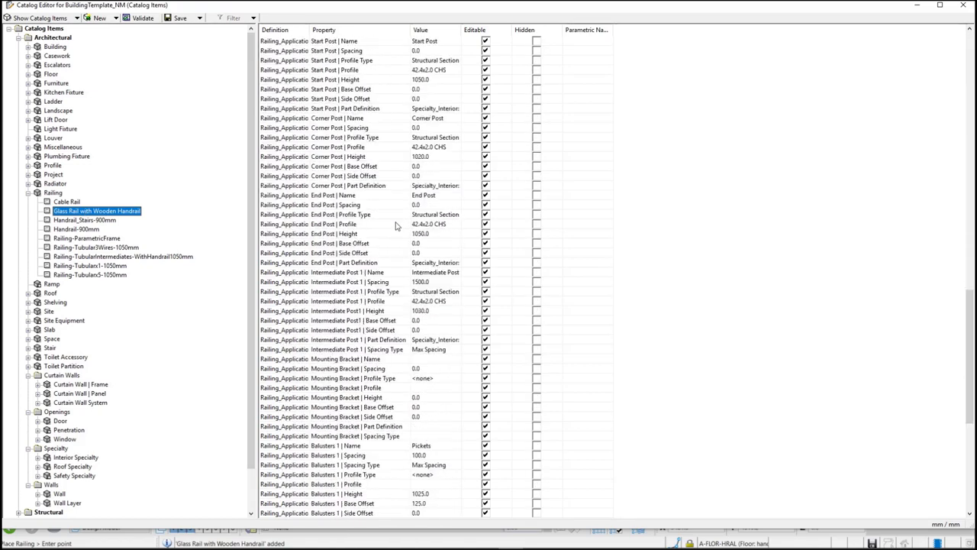
{"action": "scroll", "scroll_direction": "down", "scroll_amount": 3}
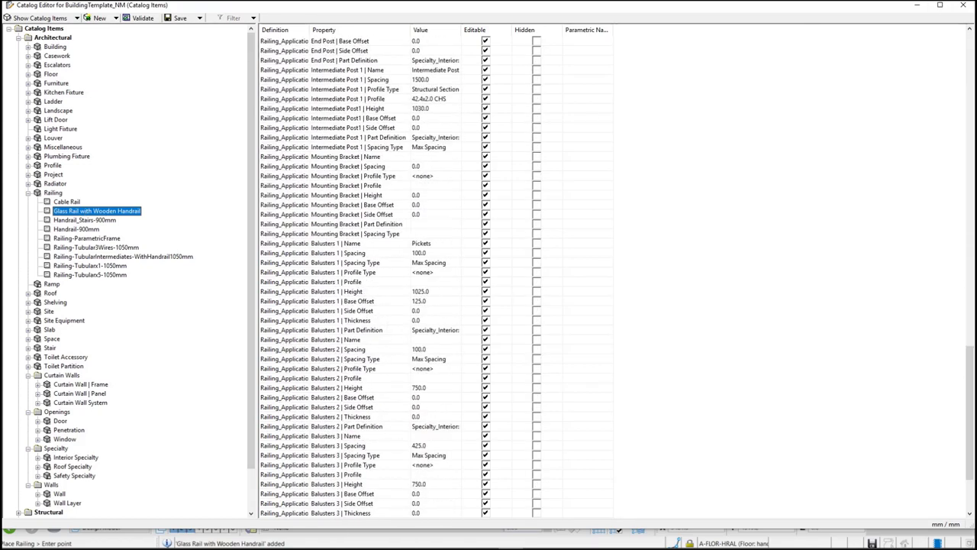